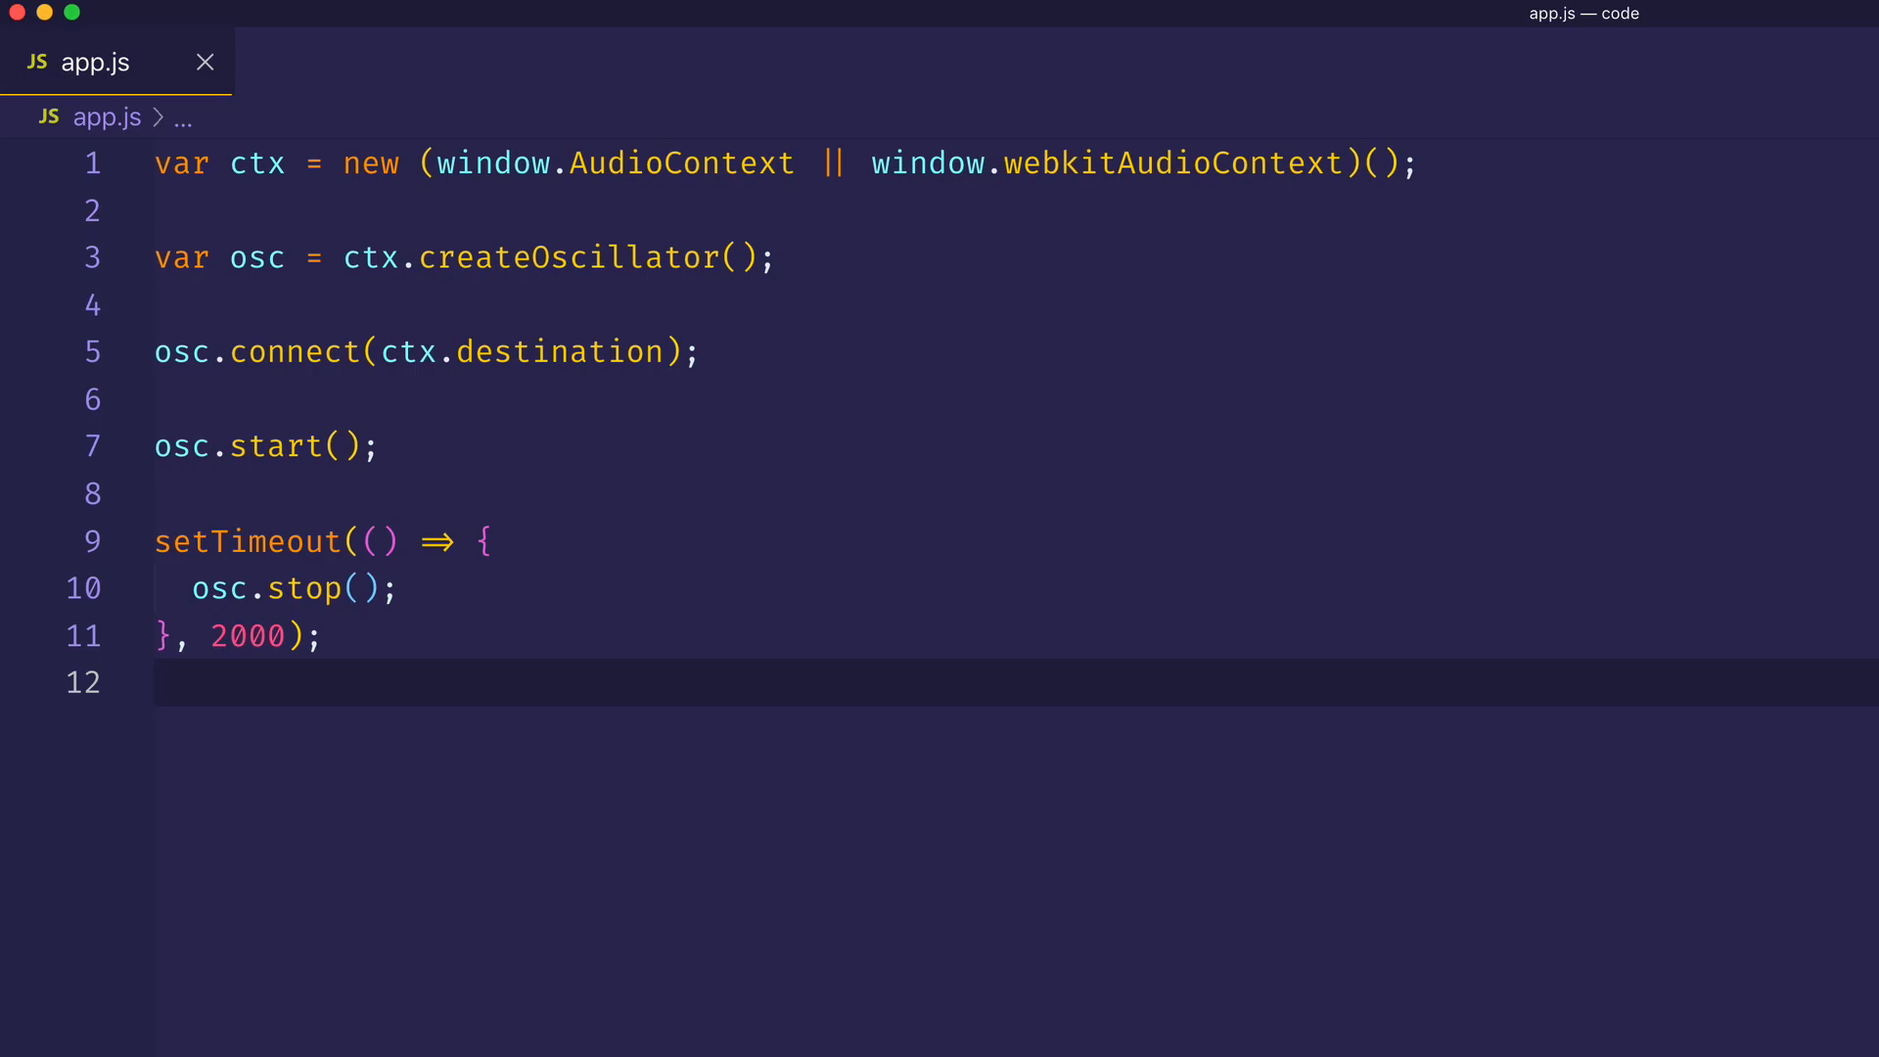
{"action": "mouse_move", "coordinate": [255, 259]}
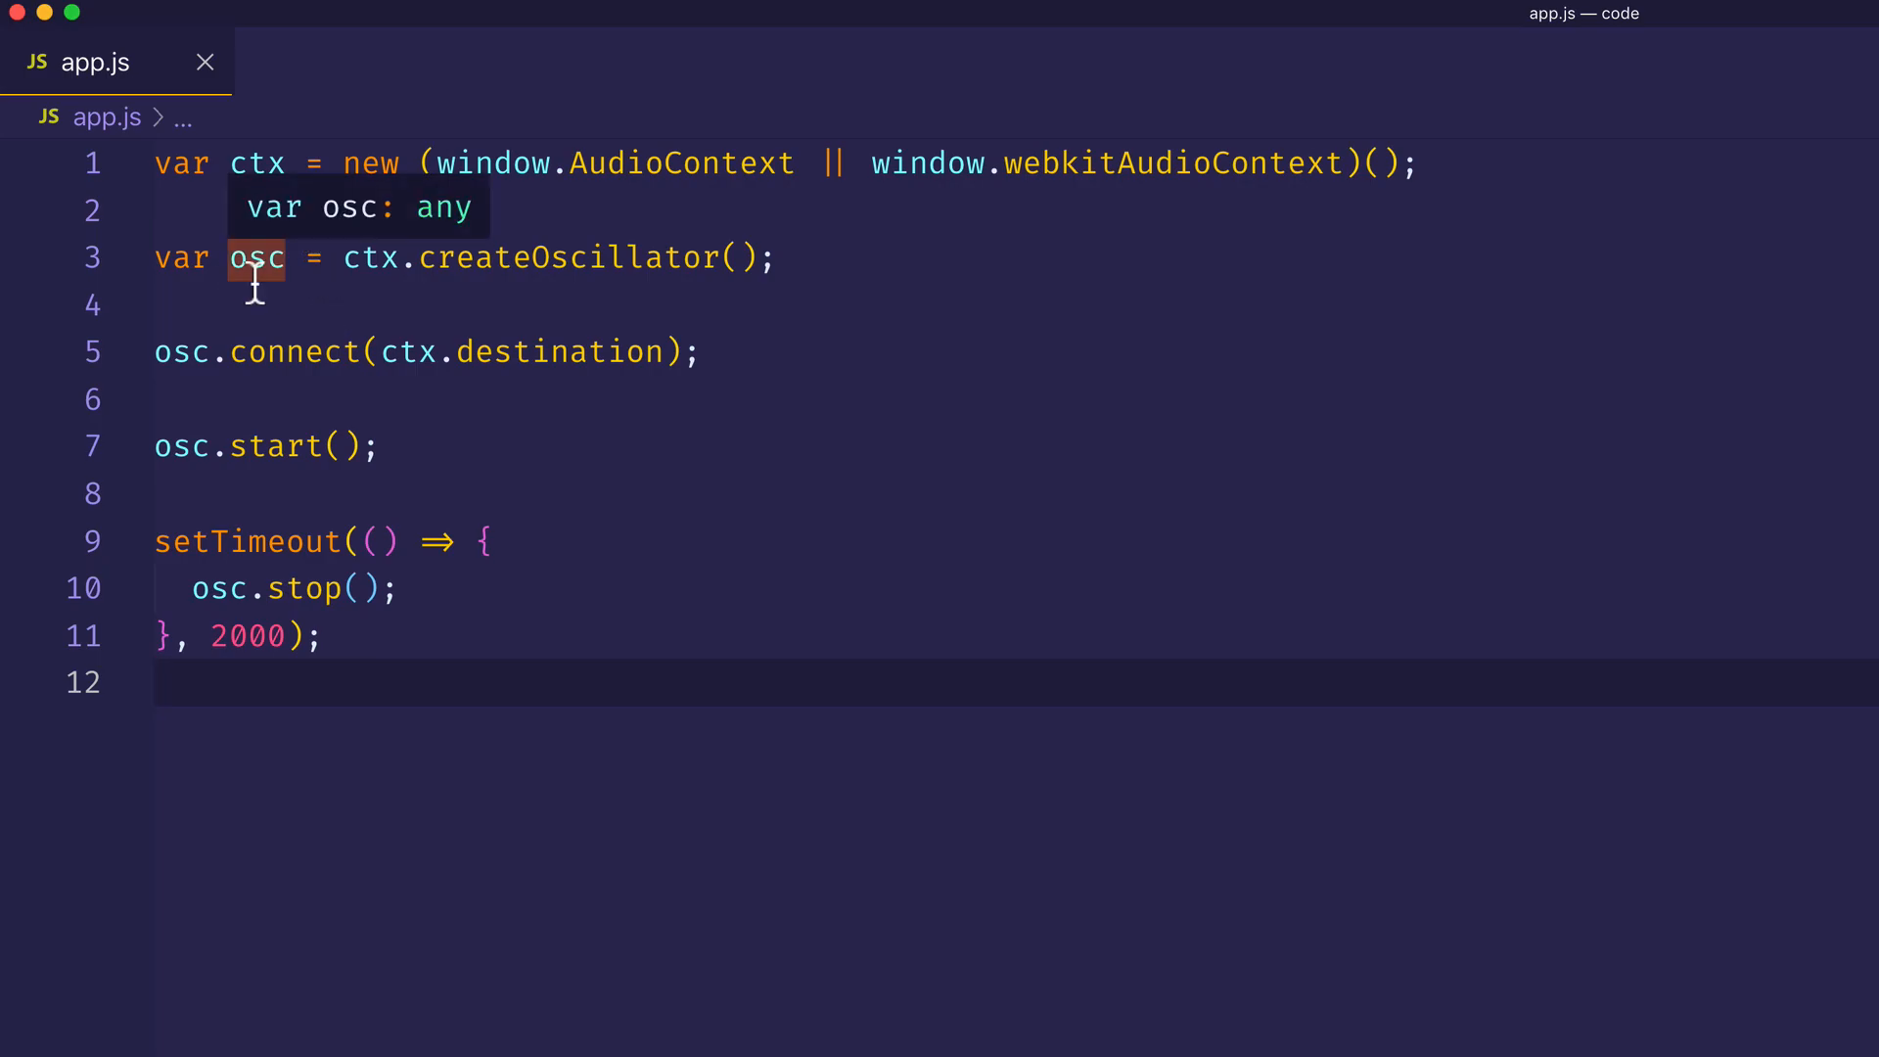
{"action": "mouse_move", "coordinate": [309, 351]}
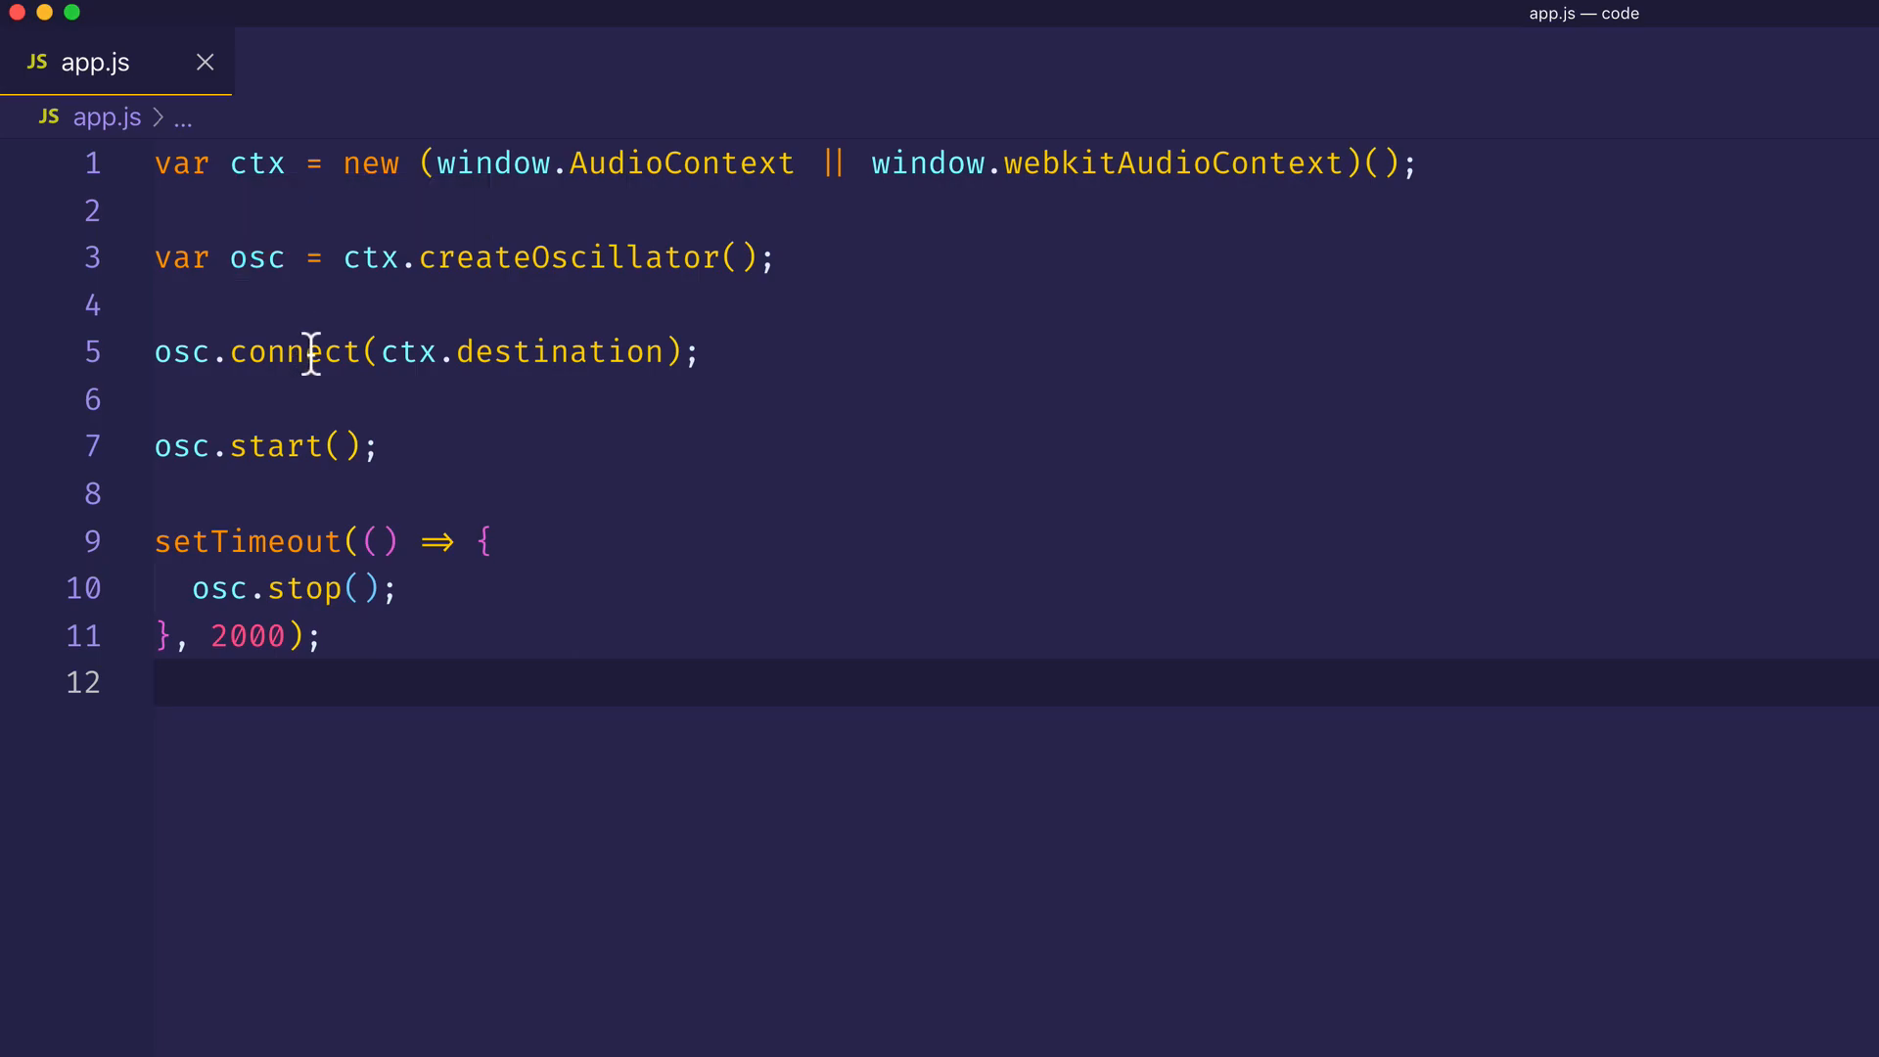
{"action": "mouse_move", "coordinate": [408, 350]}
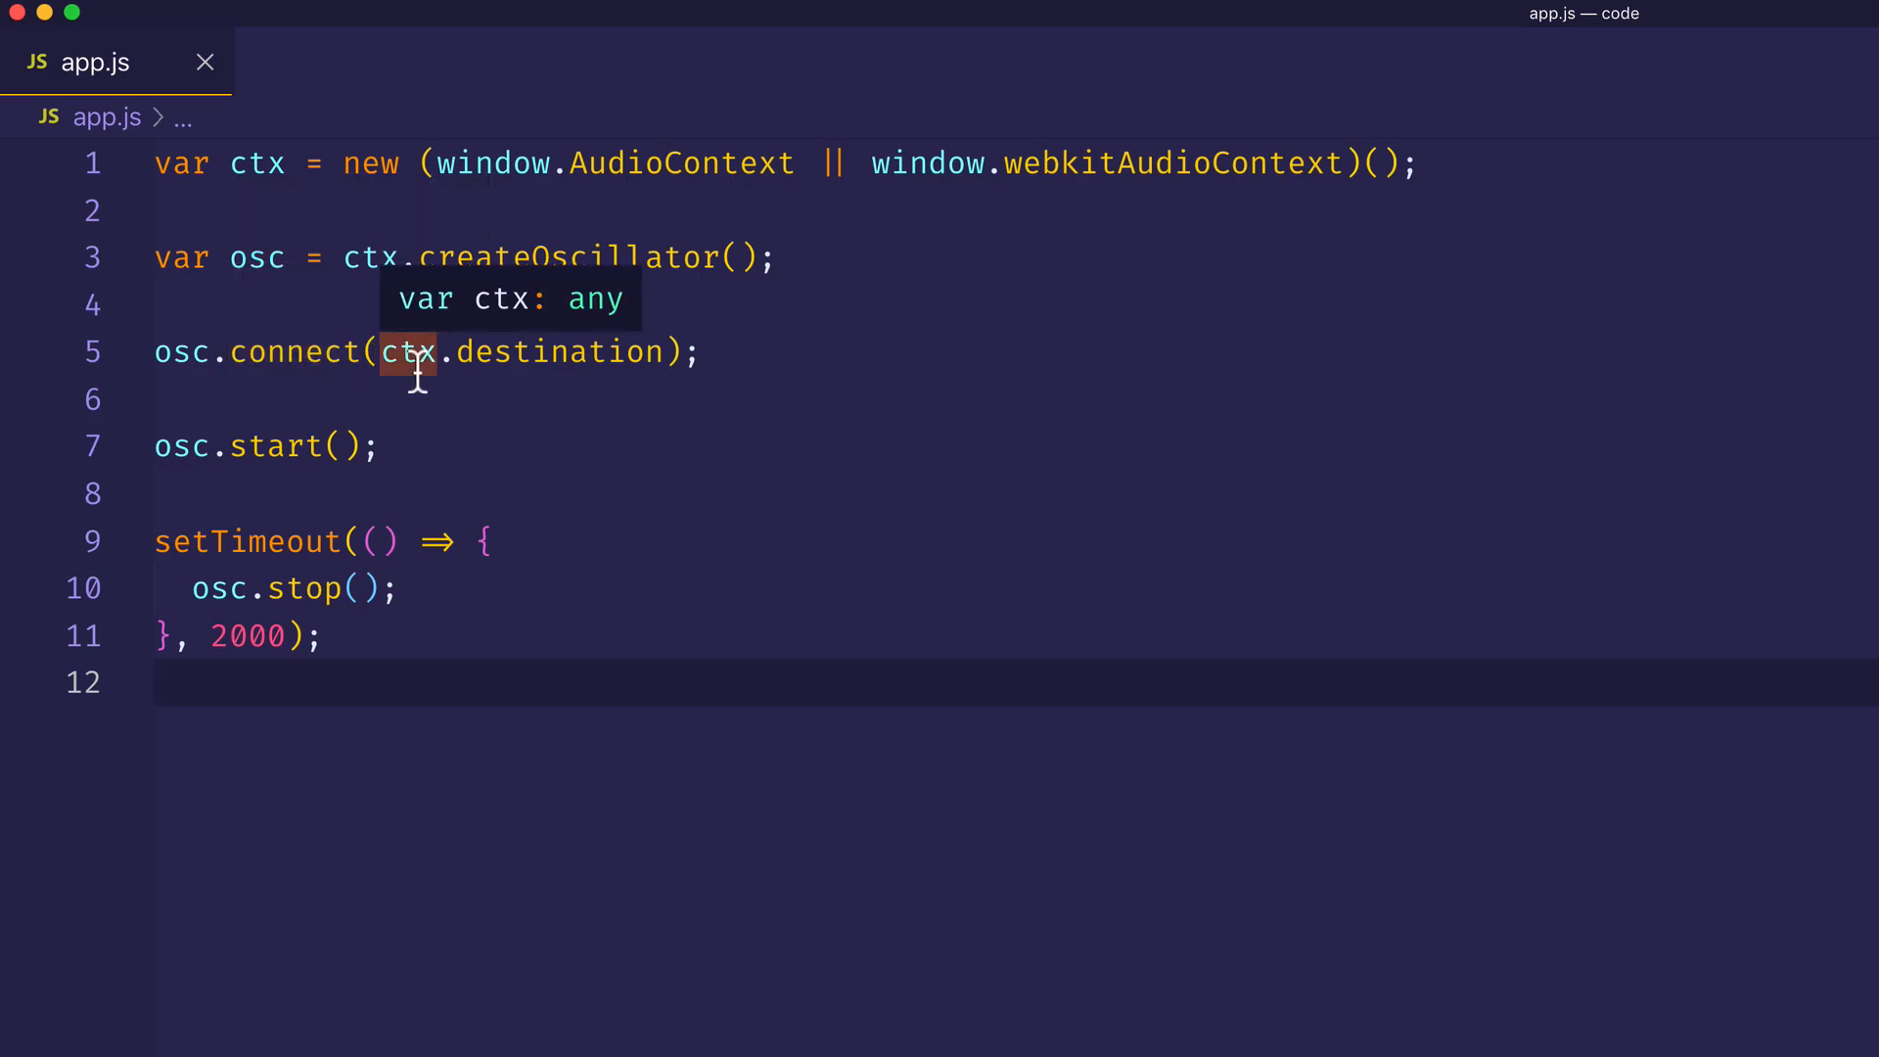
{"action": "mouse_move", "coordinate": [452, 384]}
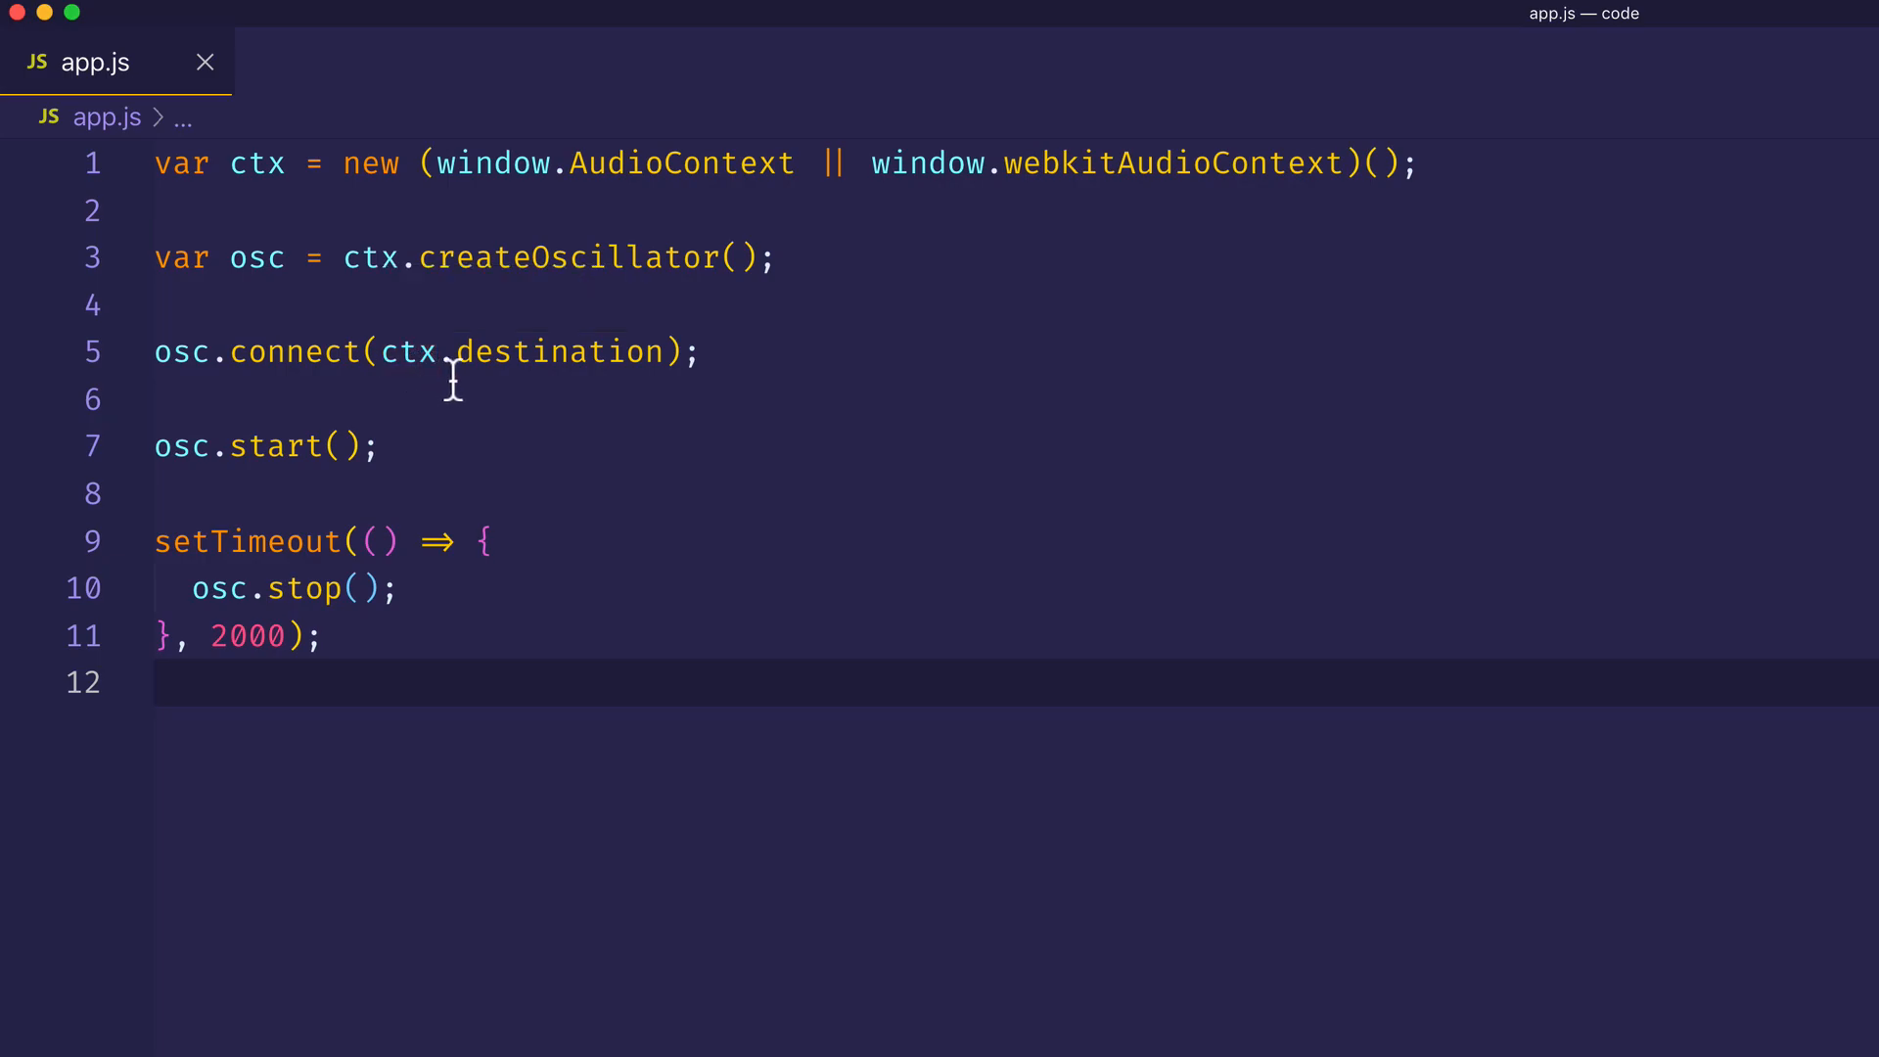
{"action": "mouse_move", "coordinate": [482, 431]}
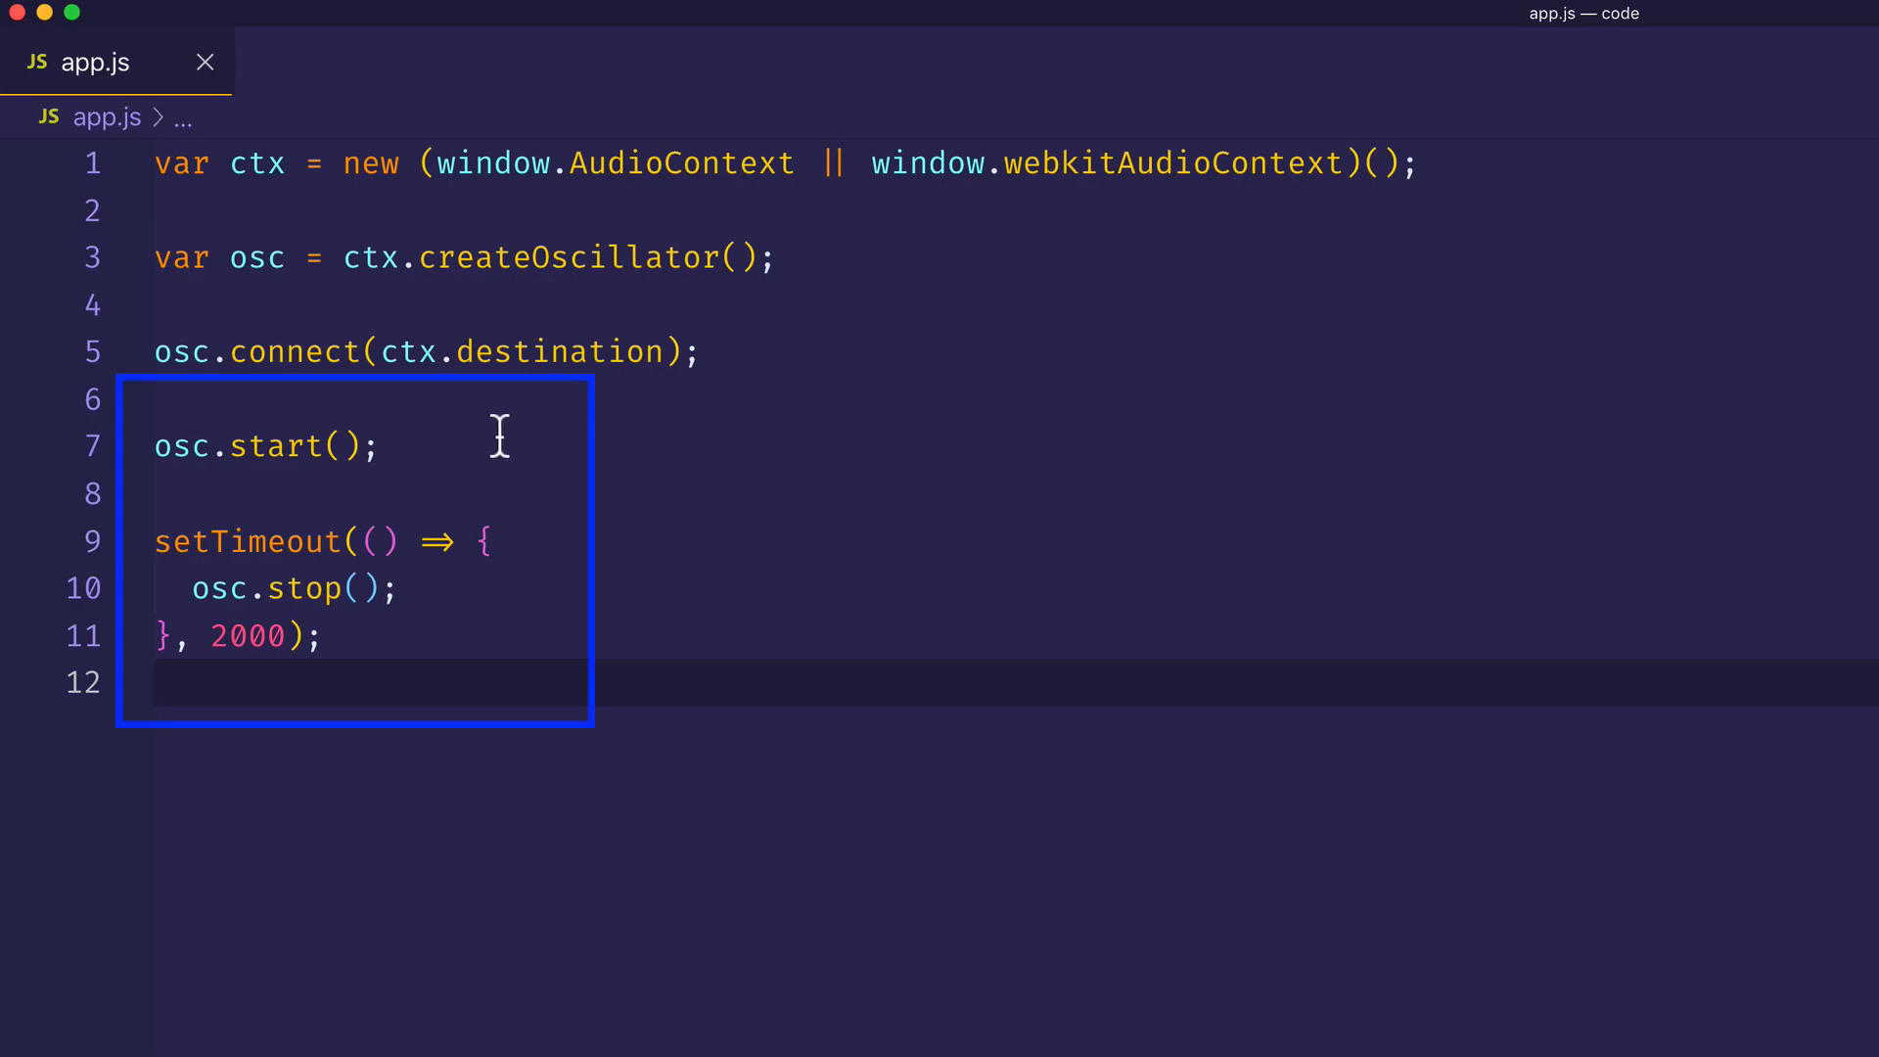
{"action": "mouse_move", "coordinate": [564, 611]}
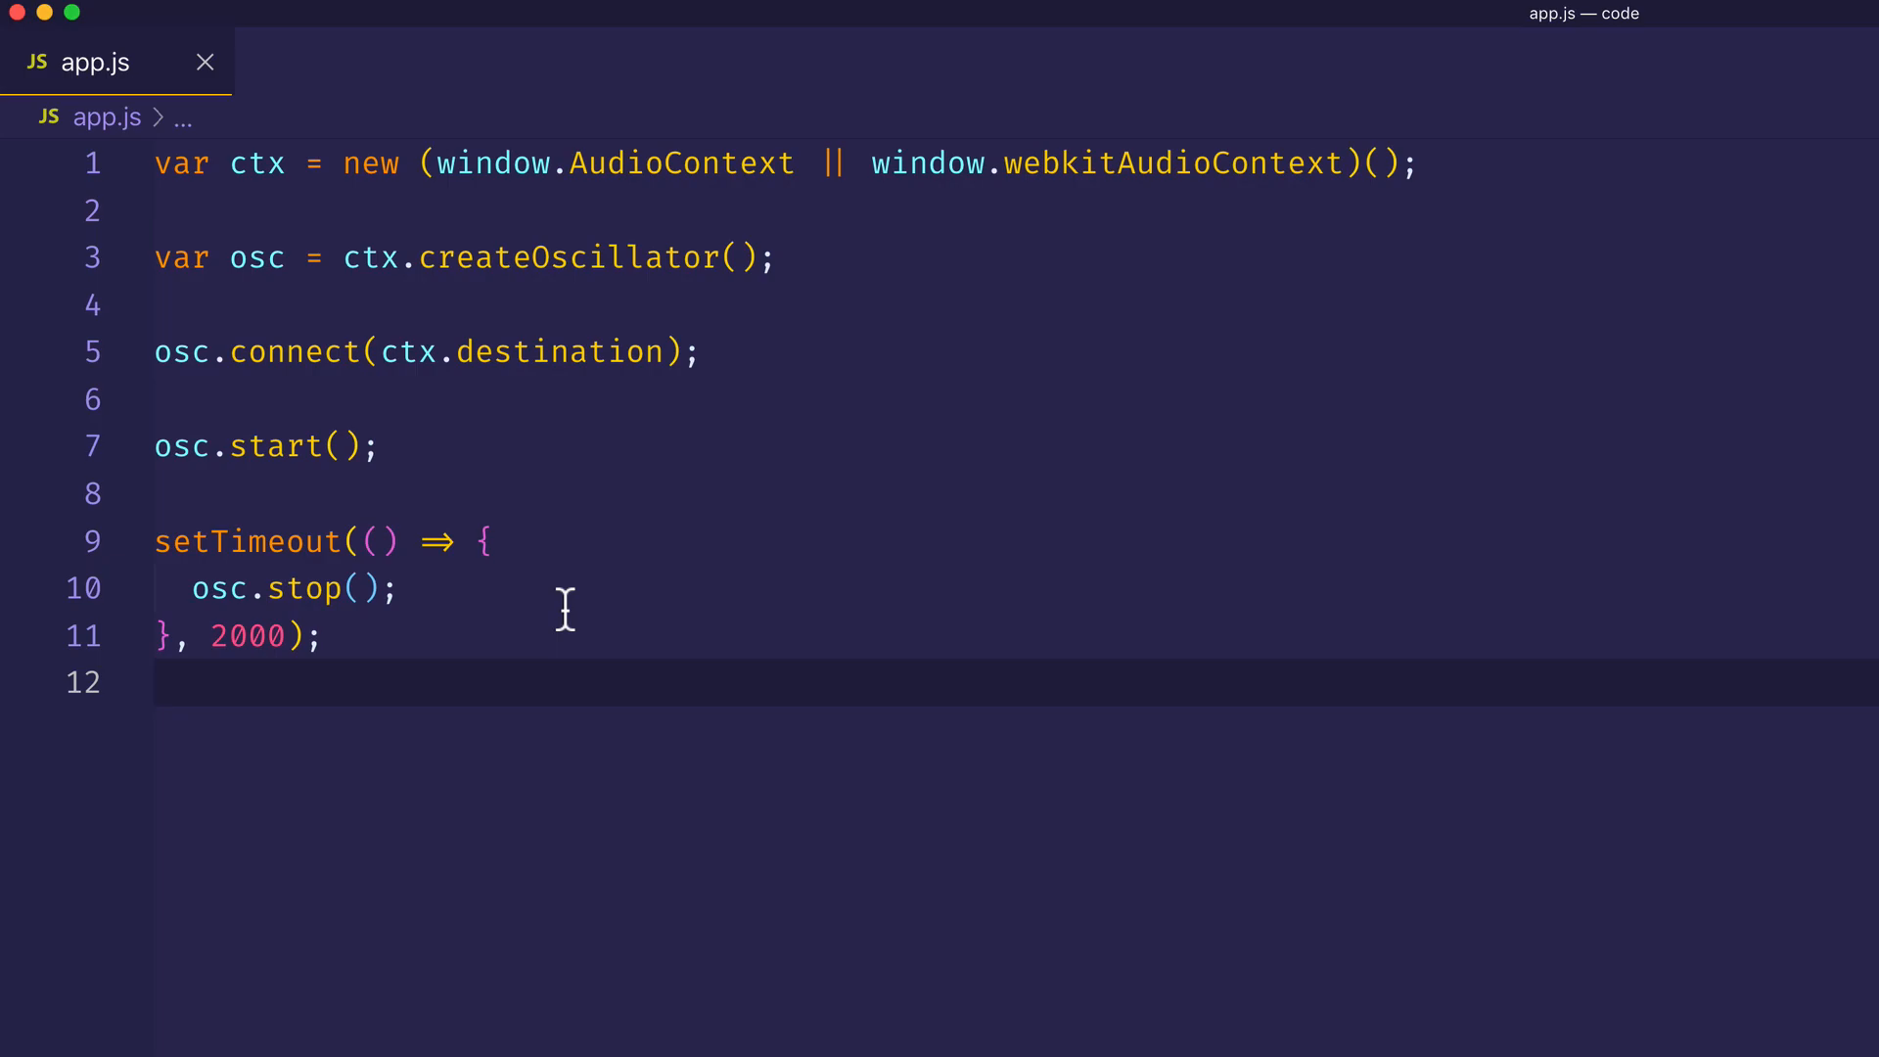
Insert osc.type = "sine"; on a new line after createOscillator and comment it out.
{"action": "left_click", "coordinate": [403, 588]}
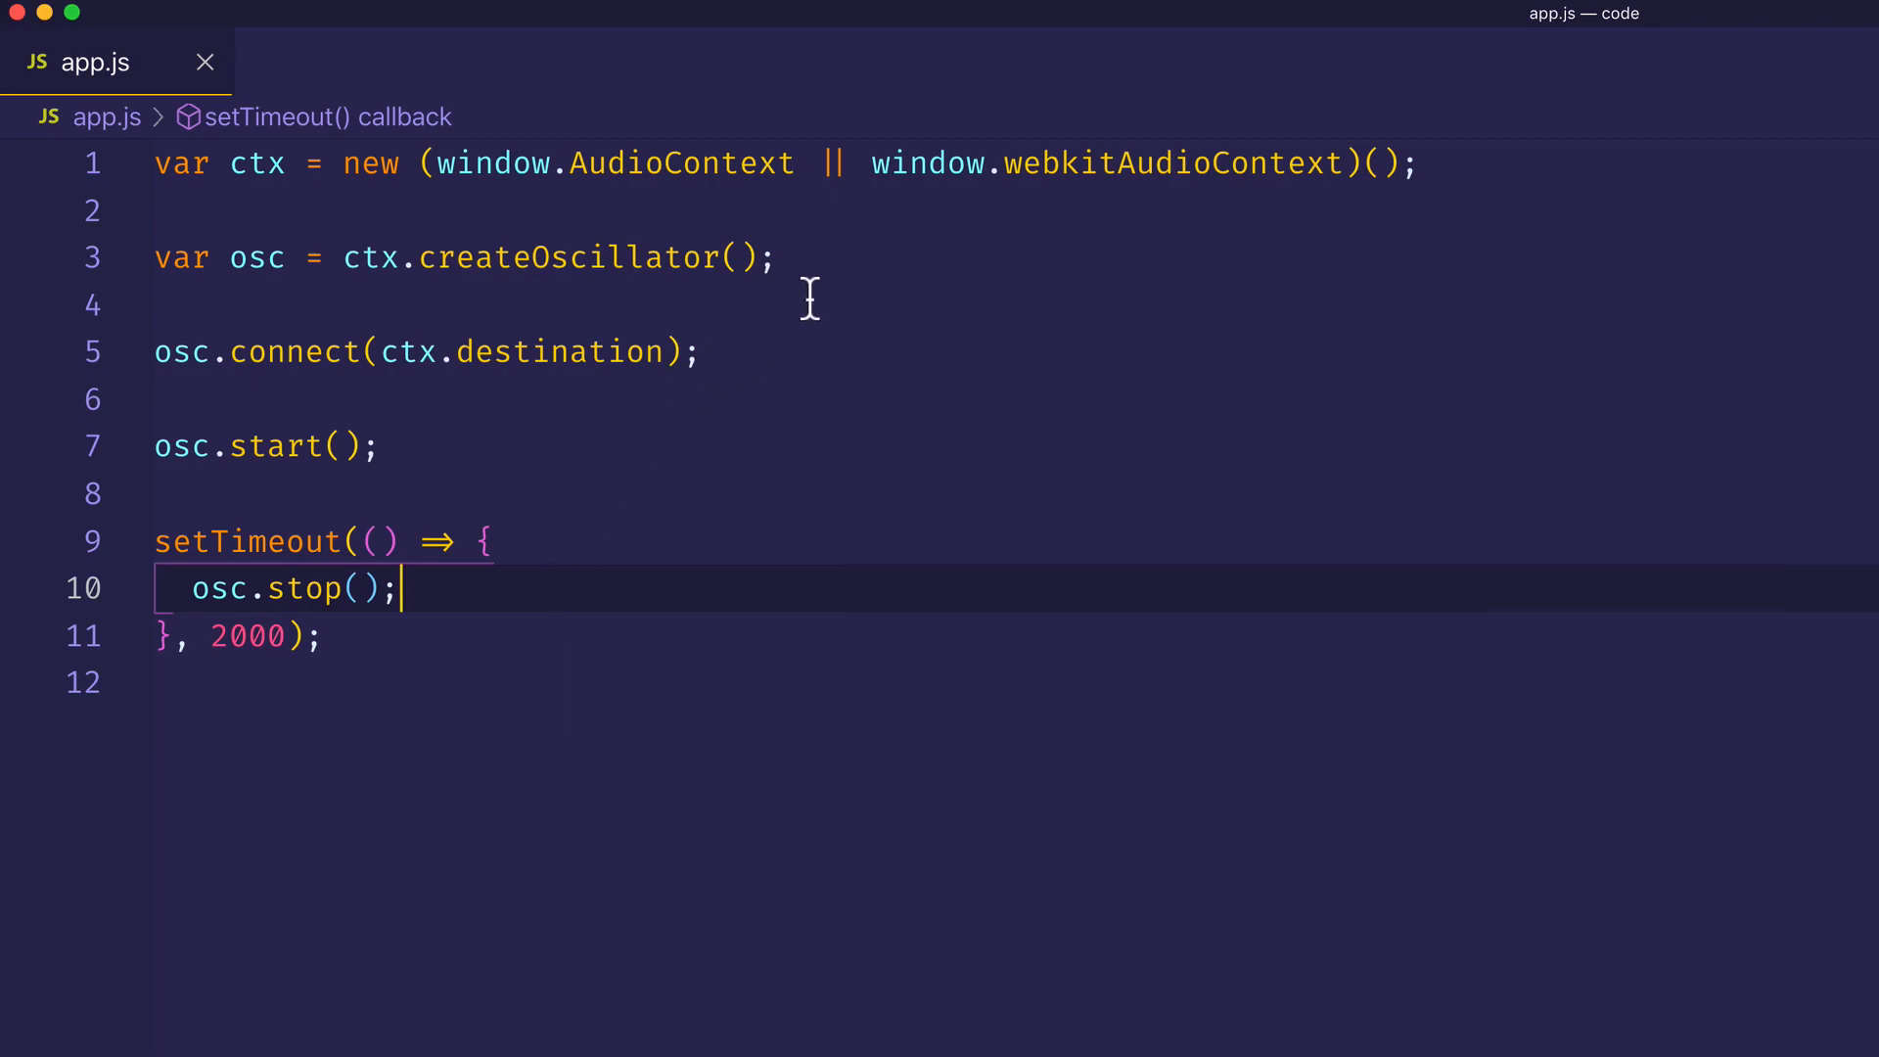
{"action": "left_click", "coordinate": [777, 257]}
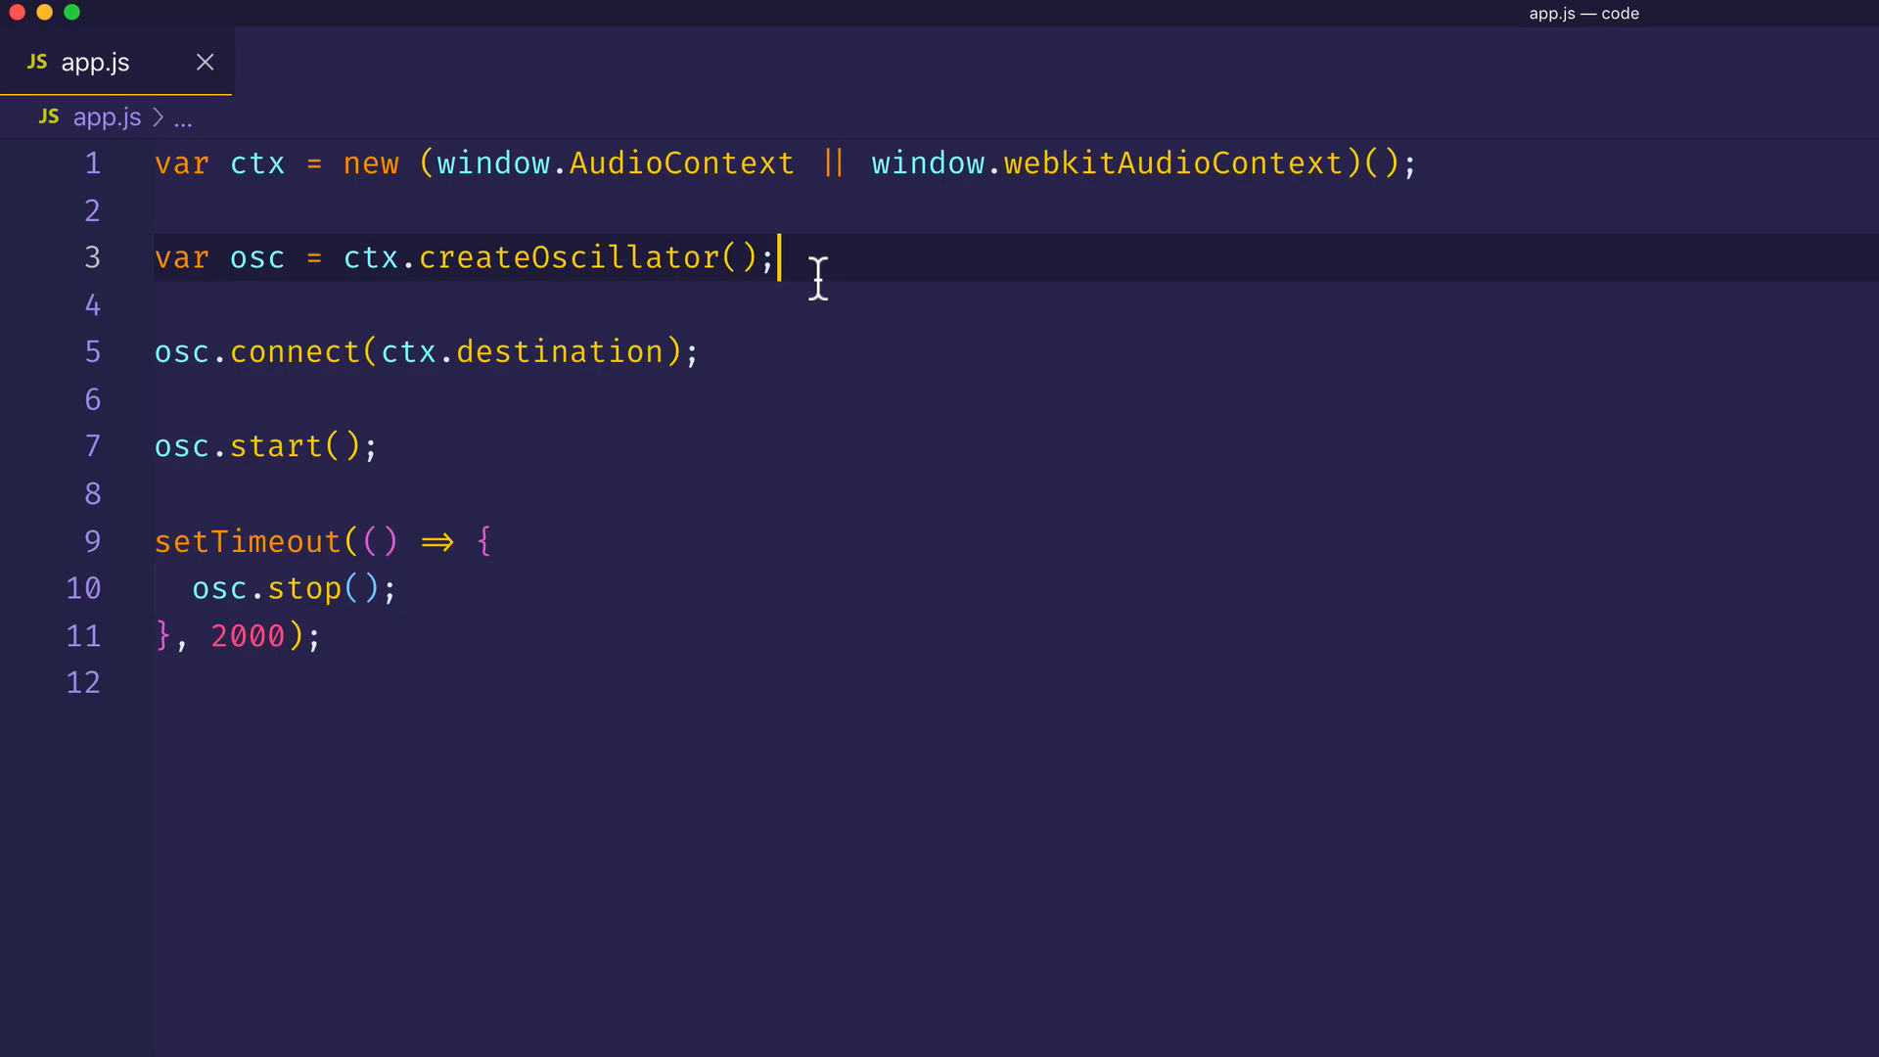
{"action": "key", "text": "enter"}
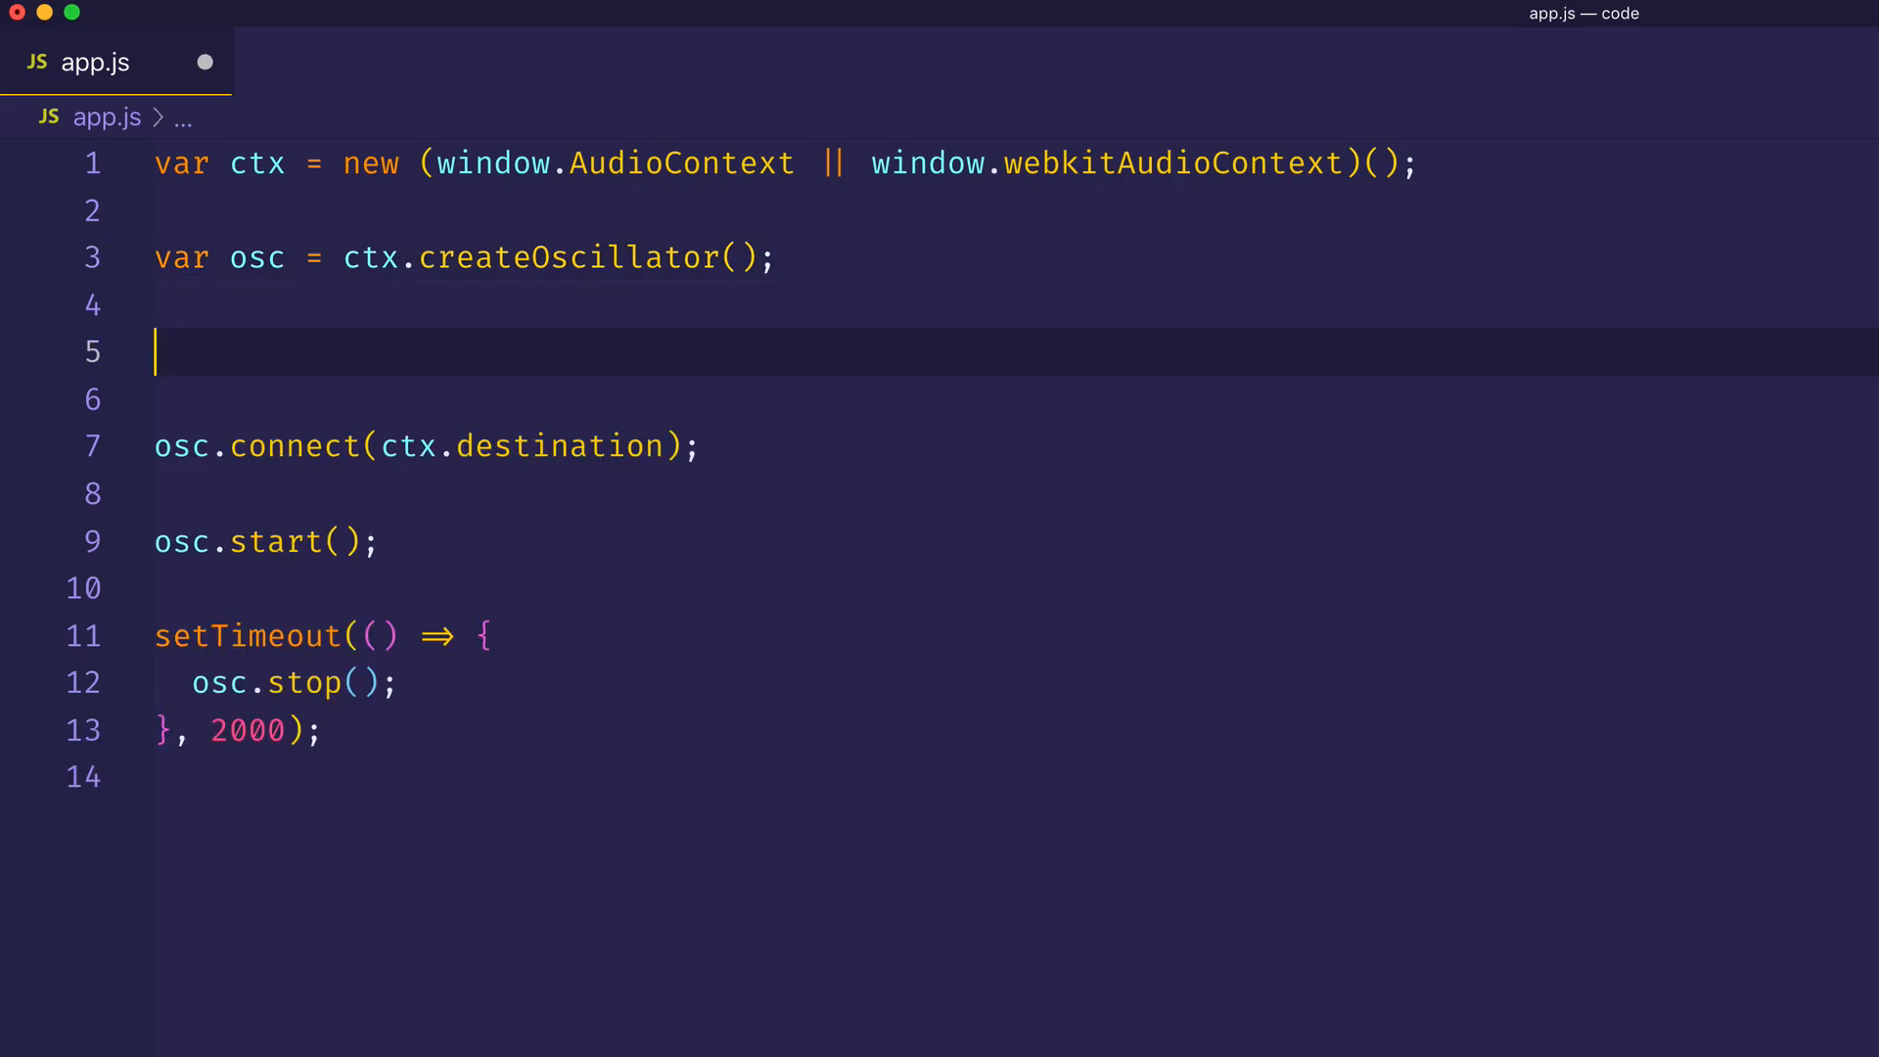
{"action": "type", "text": "osc.type"}
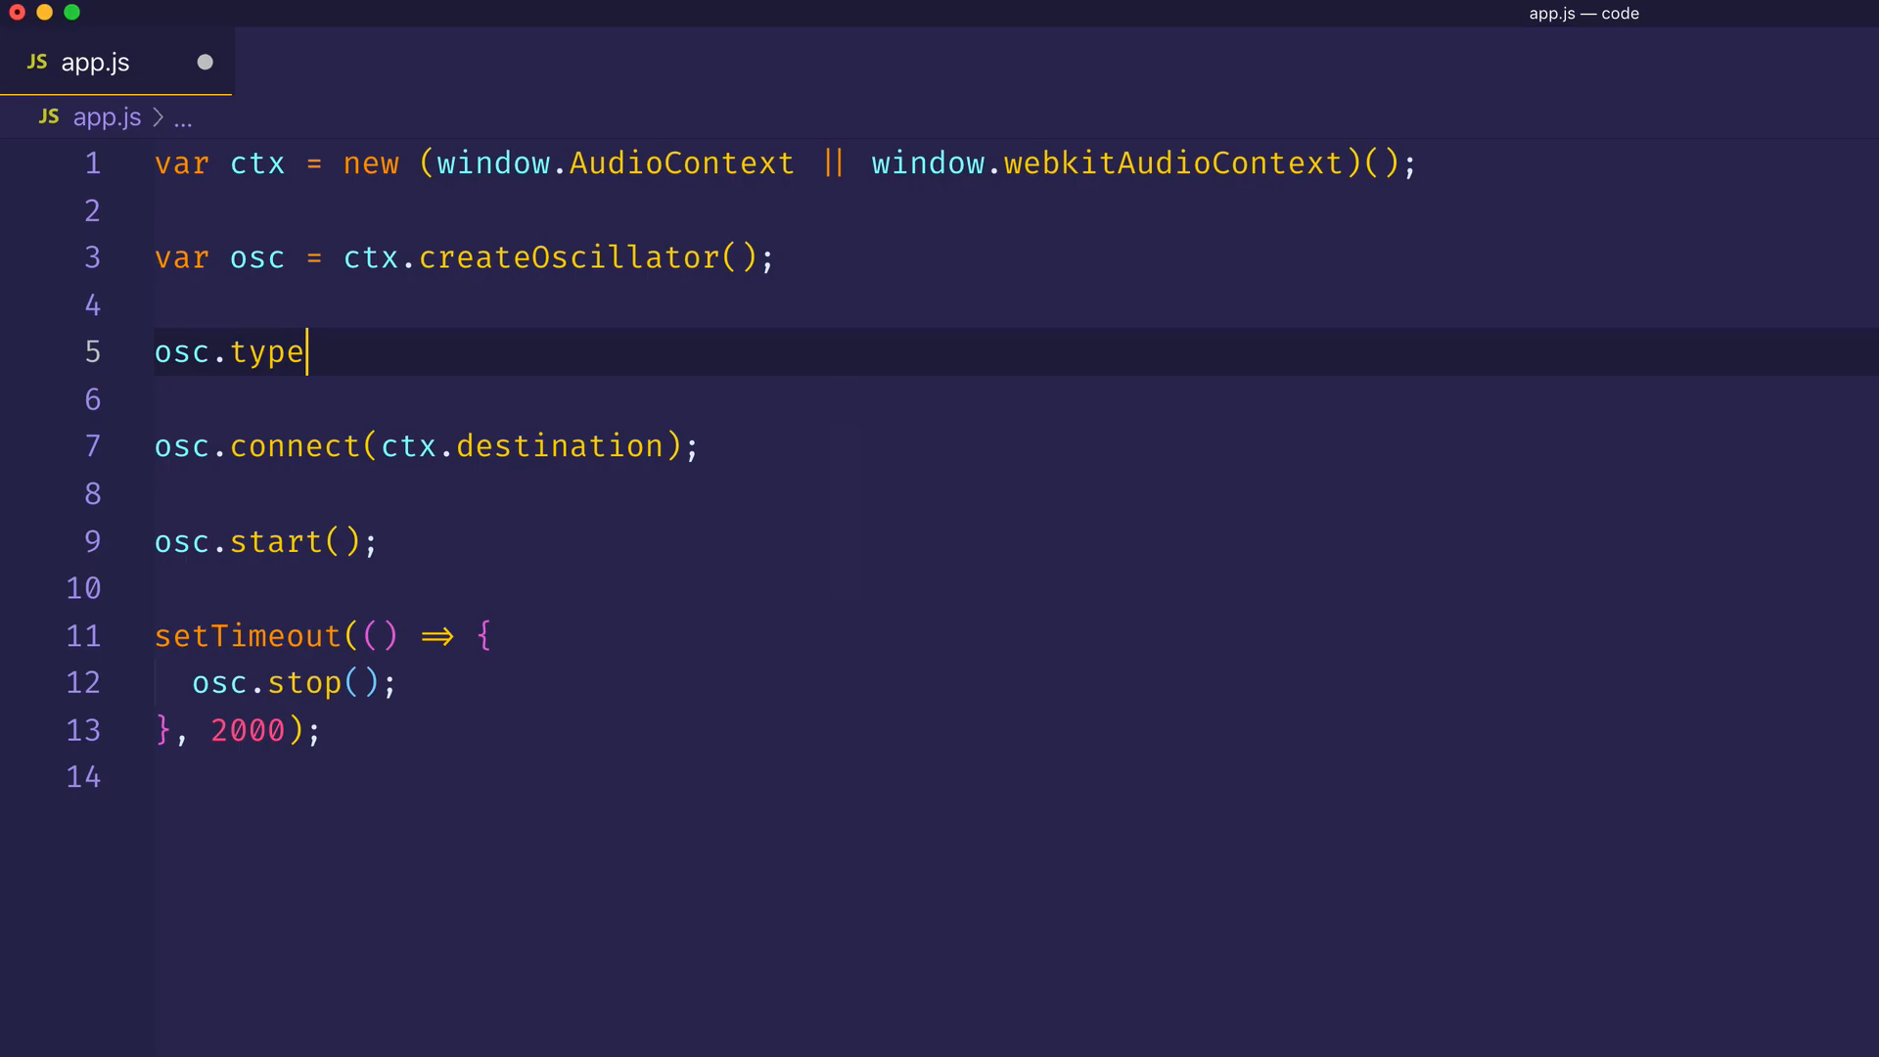
{"action": "type", "text": "= \"sine\""}
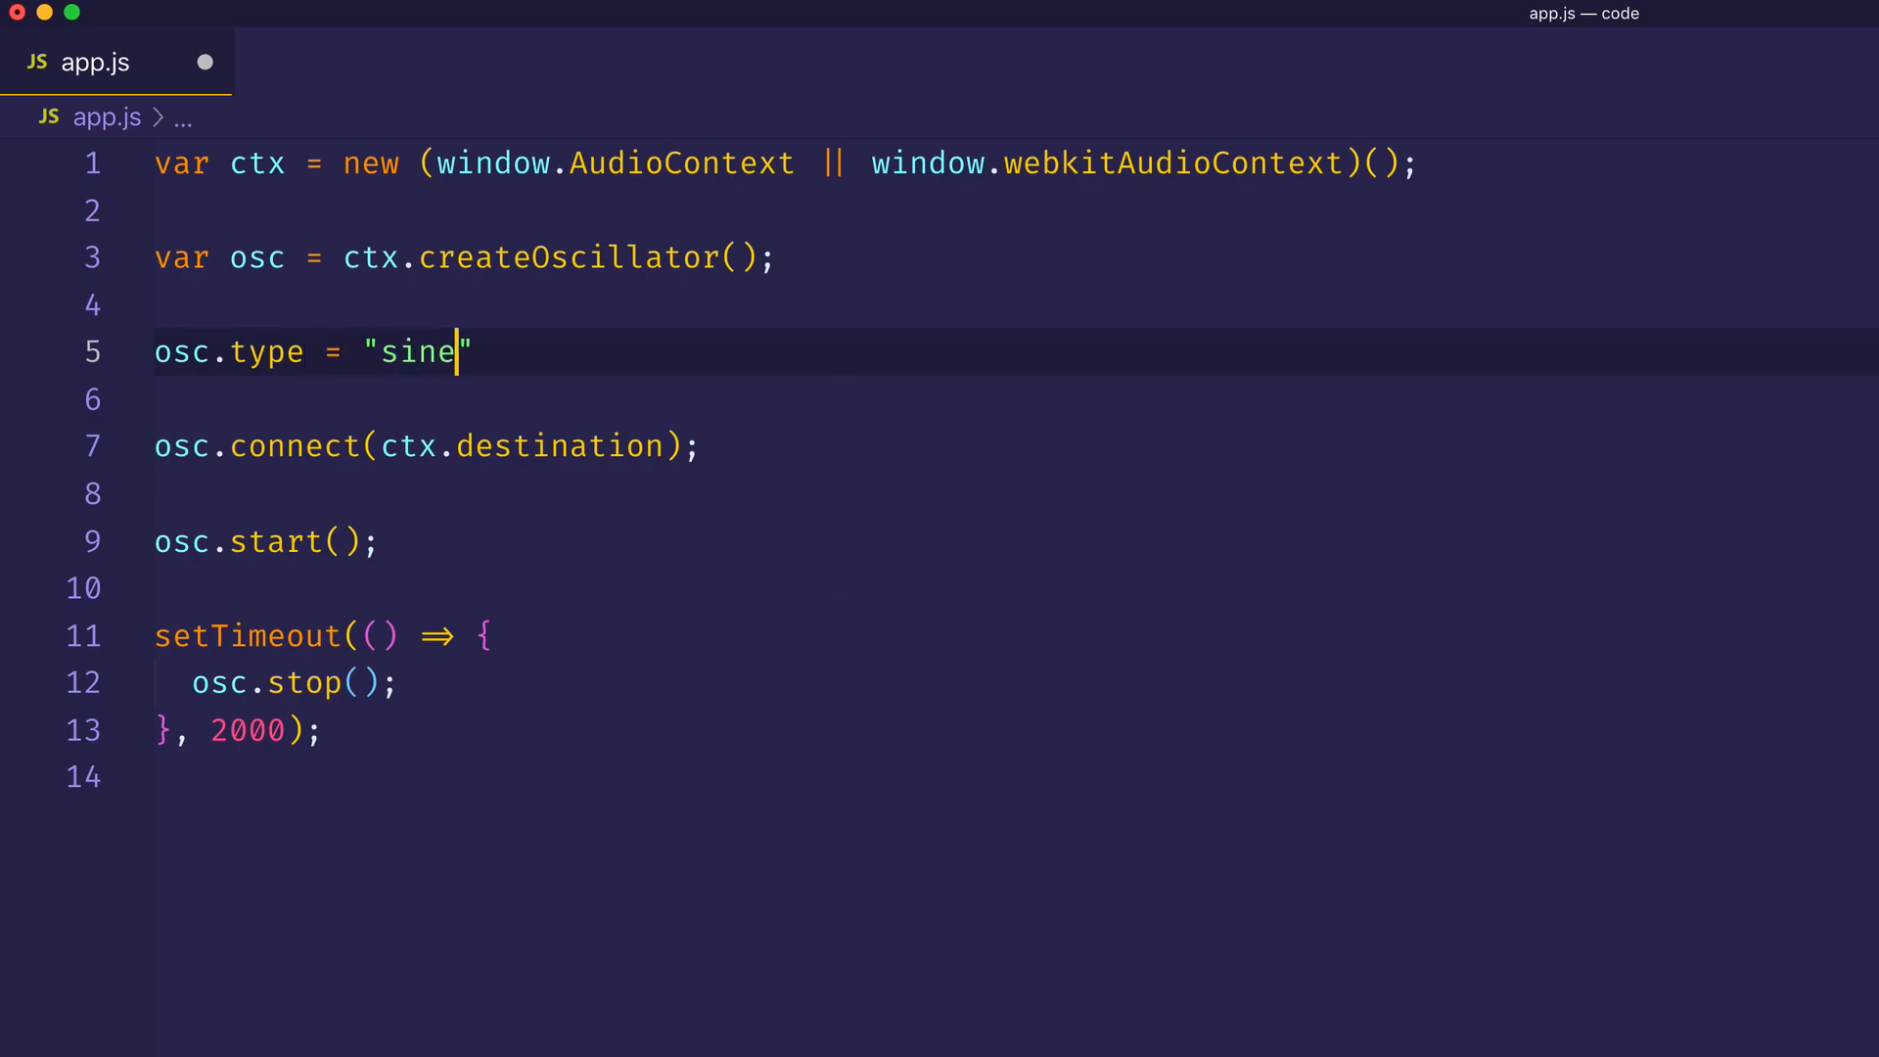
{"action": "type", "text": ";"}
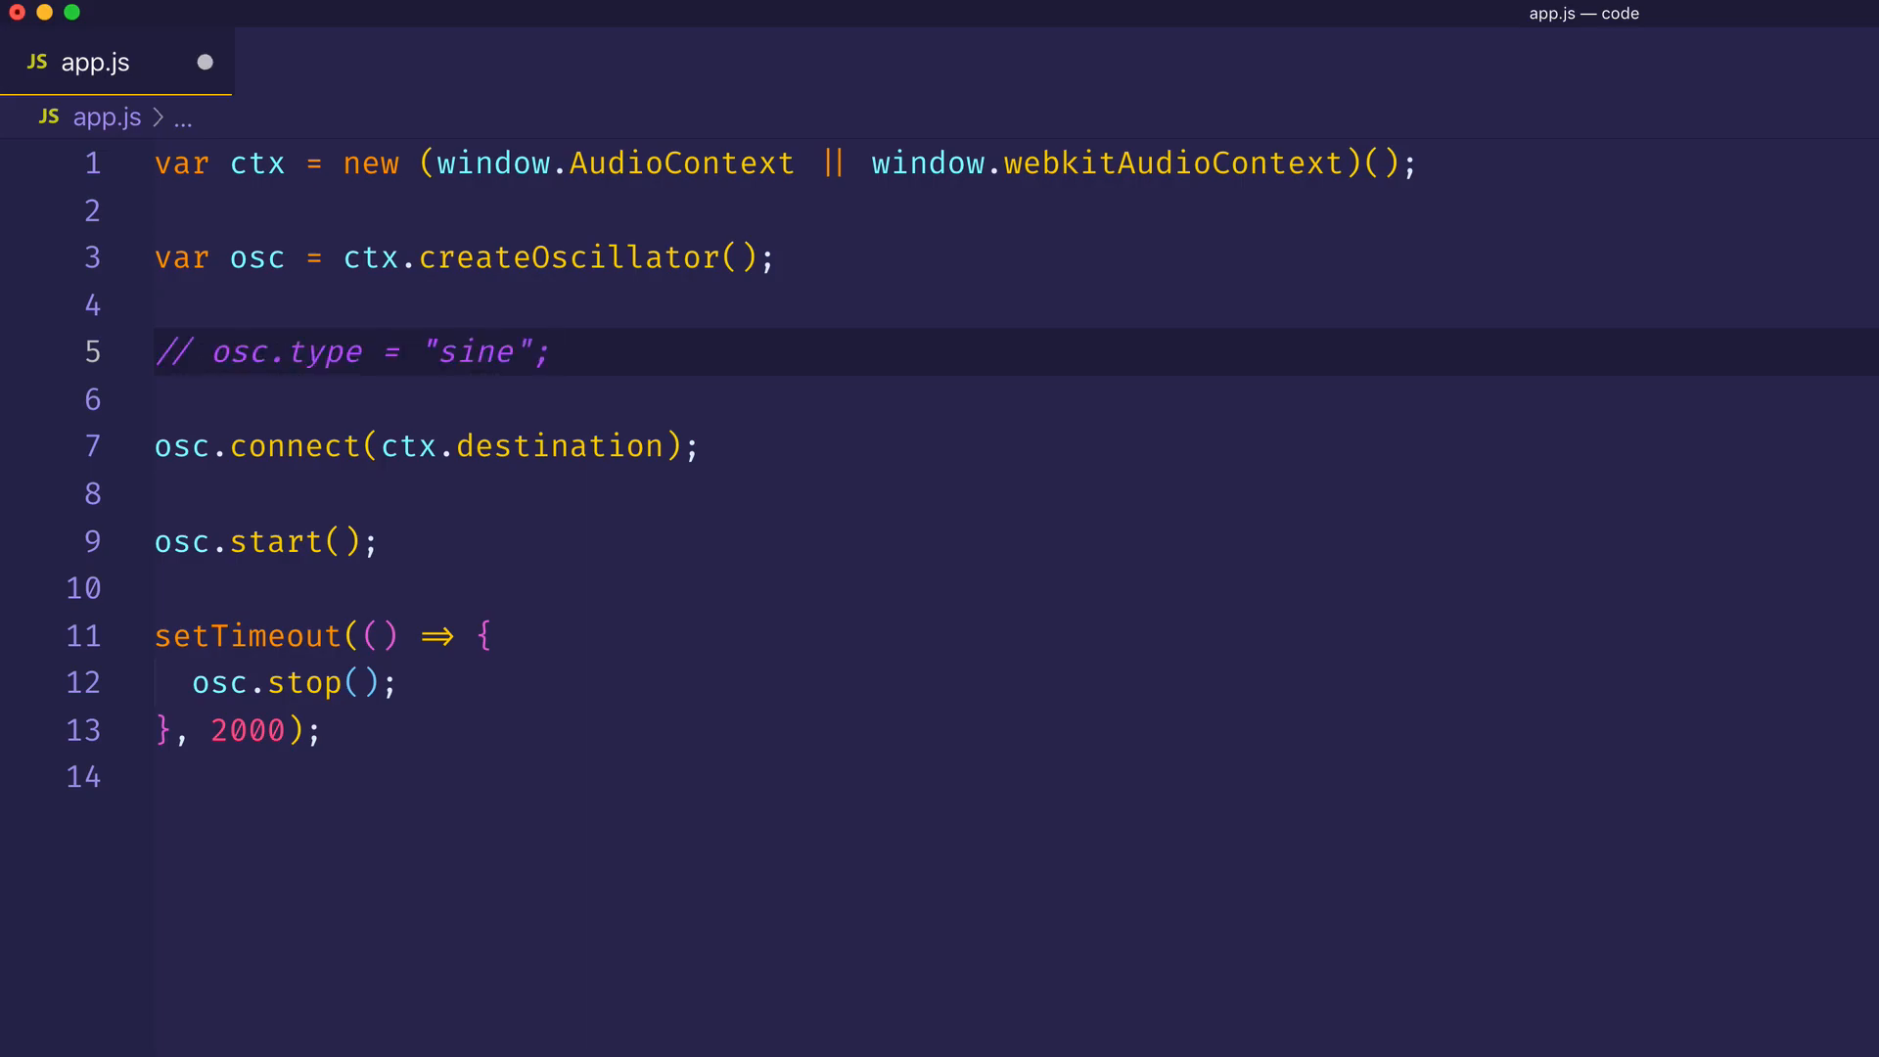
Write osc.type = "square"; under the sine line and comment it out.
{"action": "type", "text": "osc."}
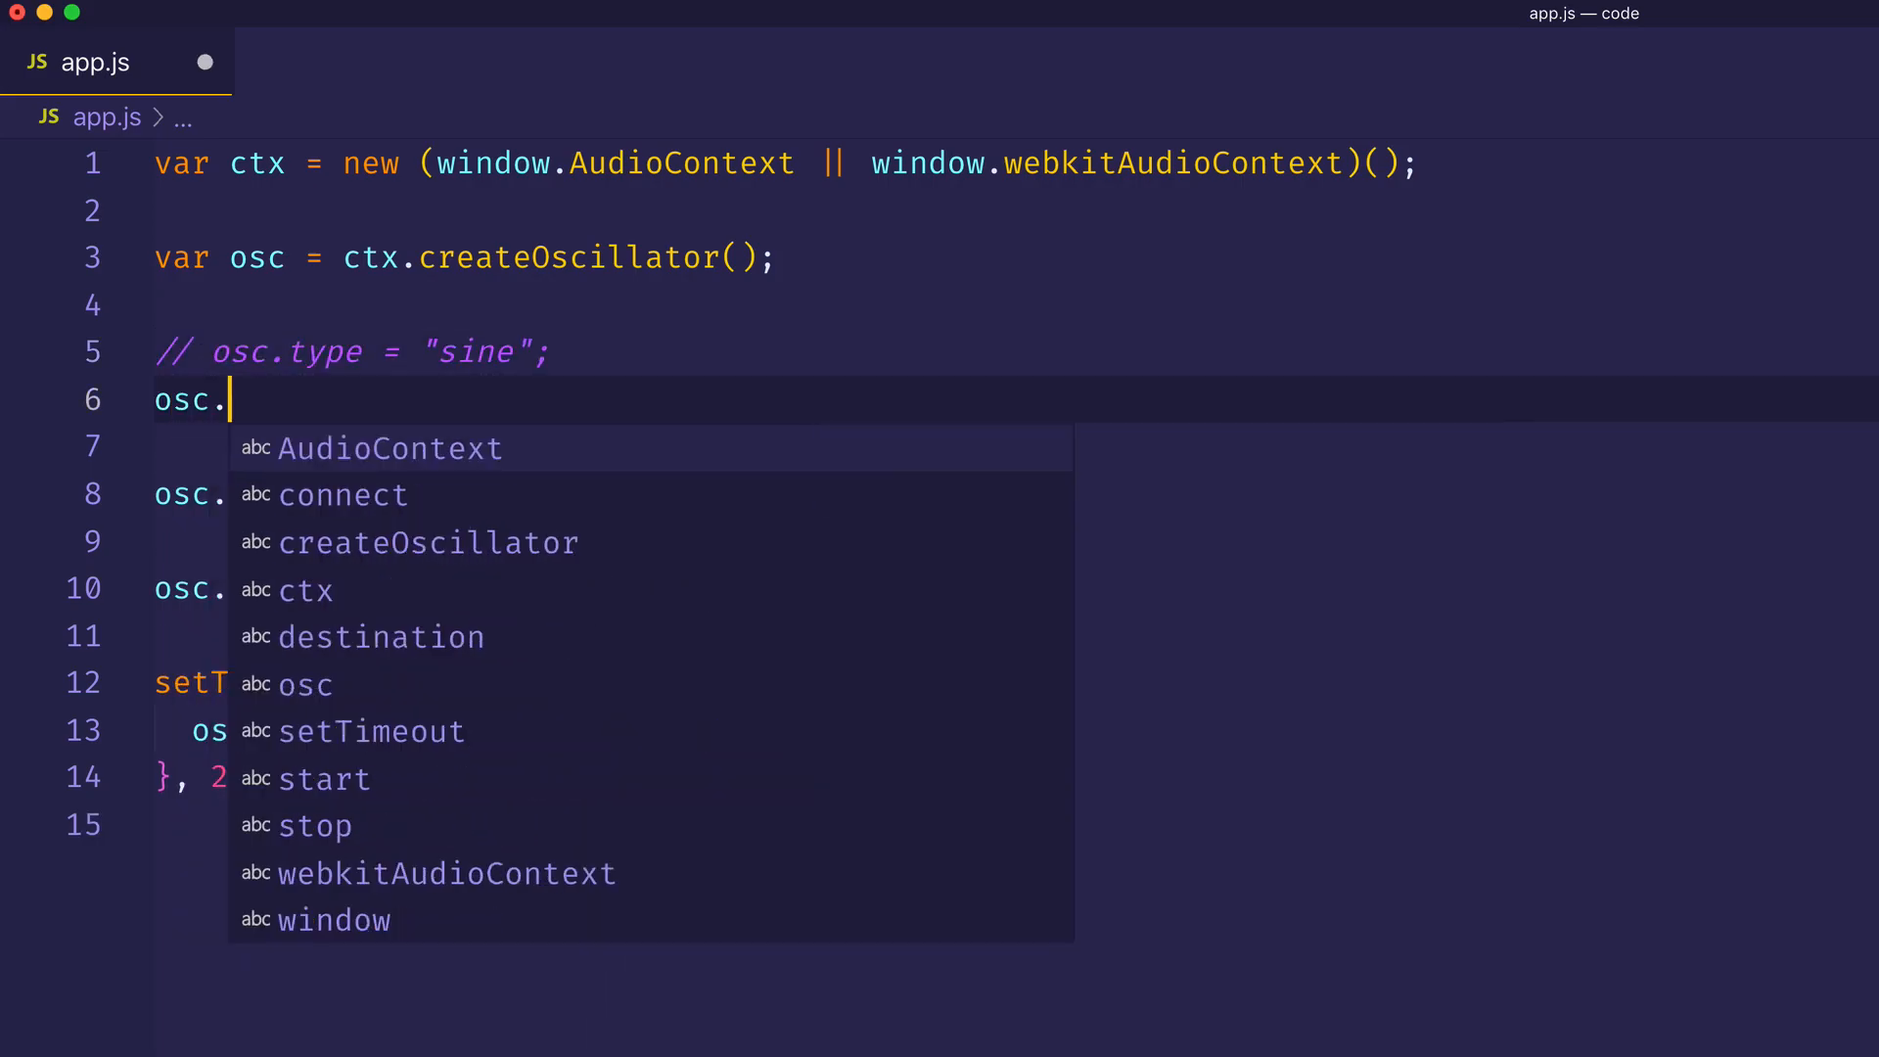
{"action": "type", "text": "type ="}
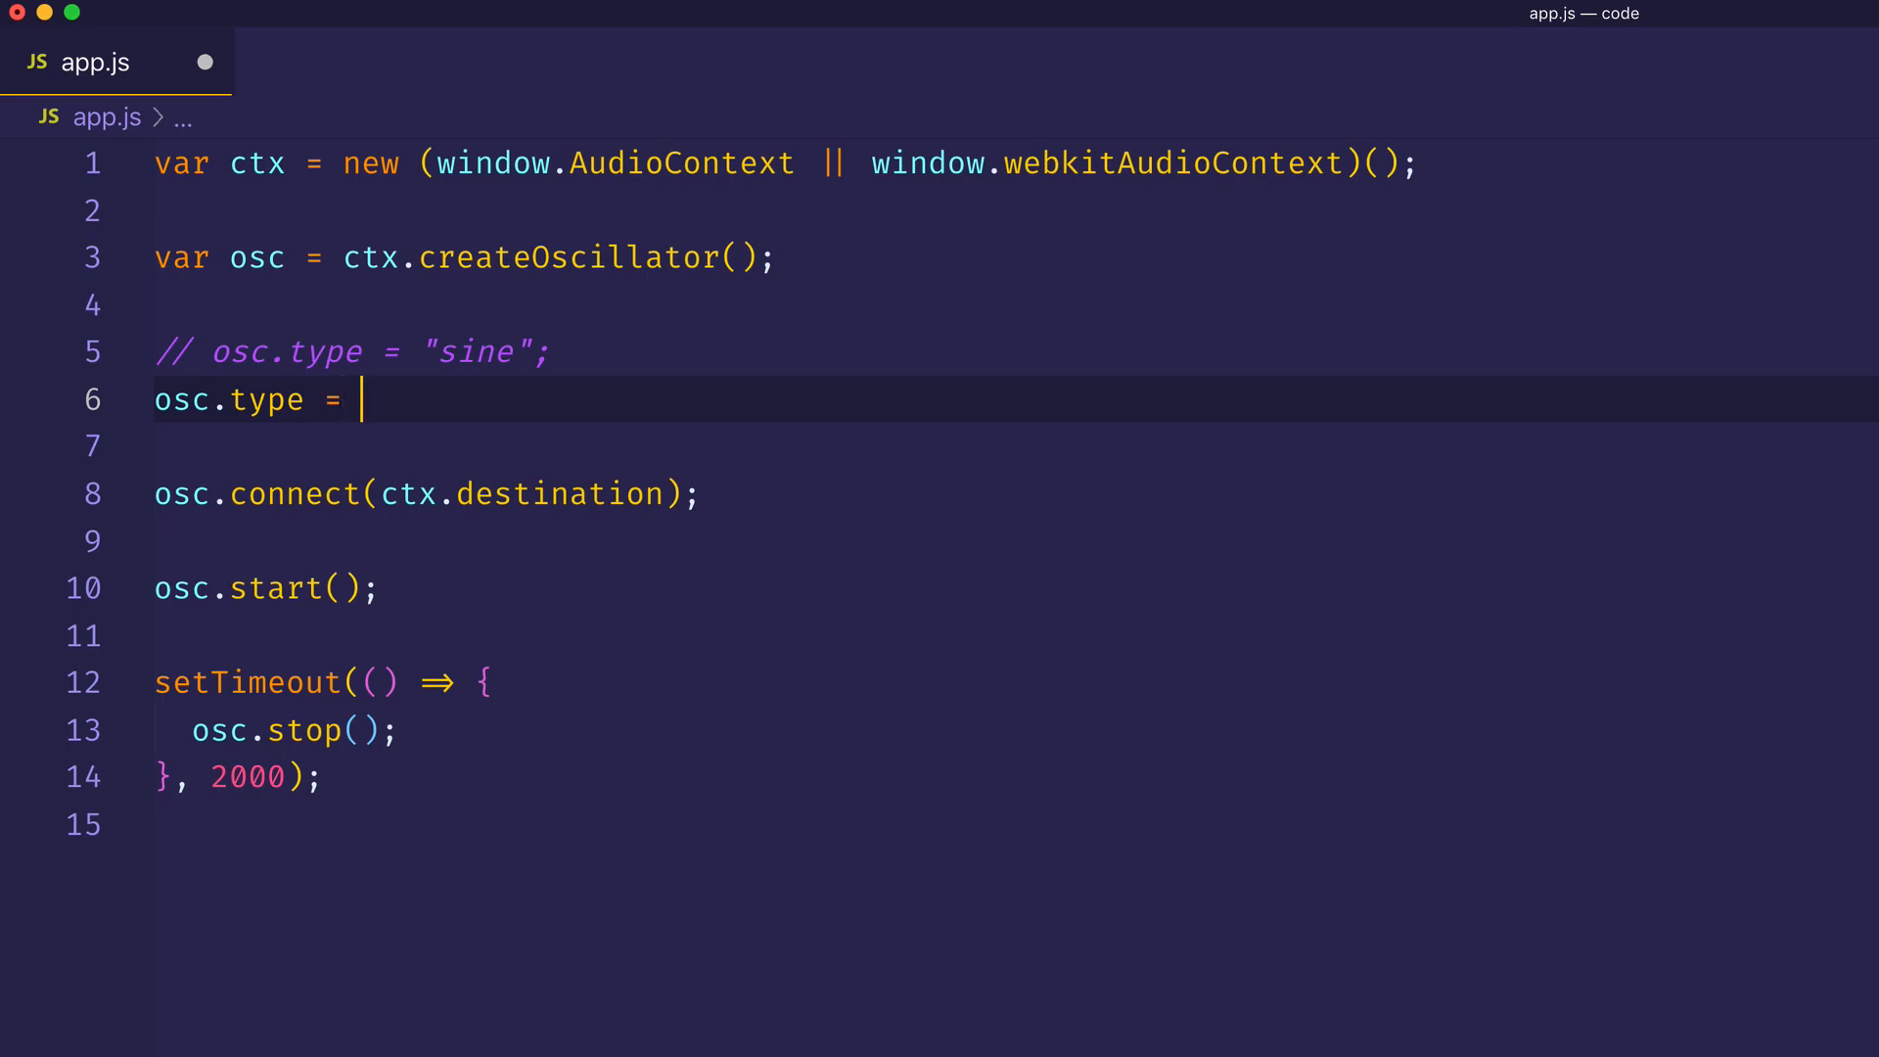
{"action": "type", "text": "\"square\""}
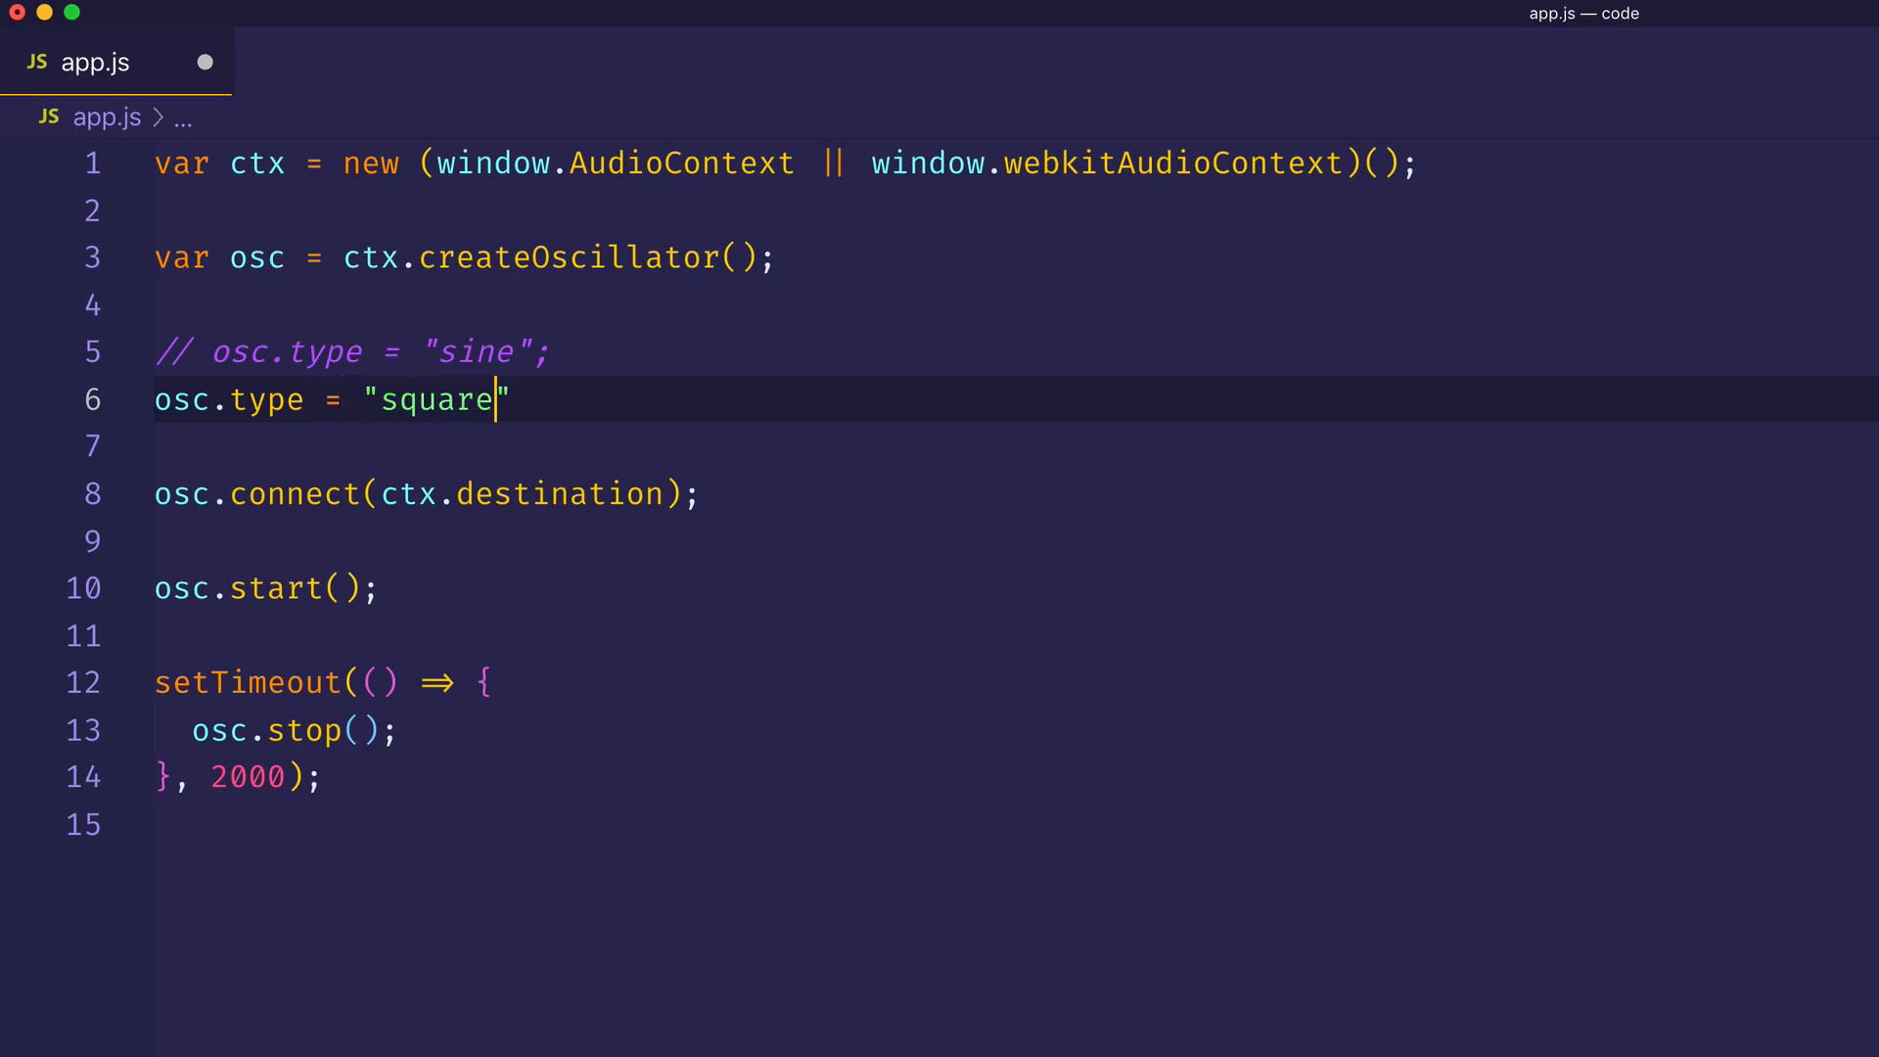
{"action": "type", "text": ";"}
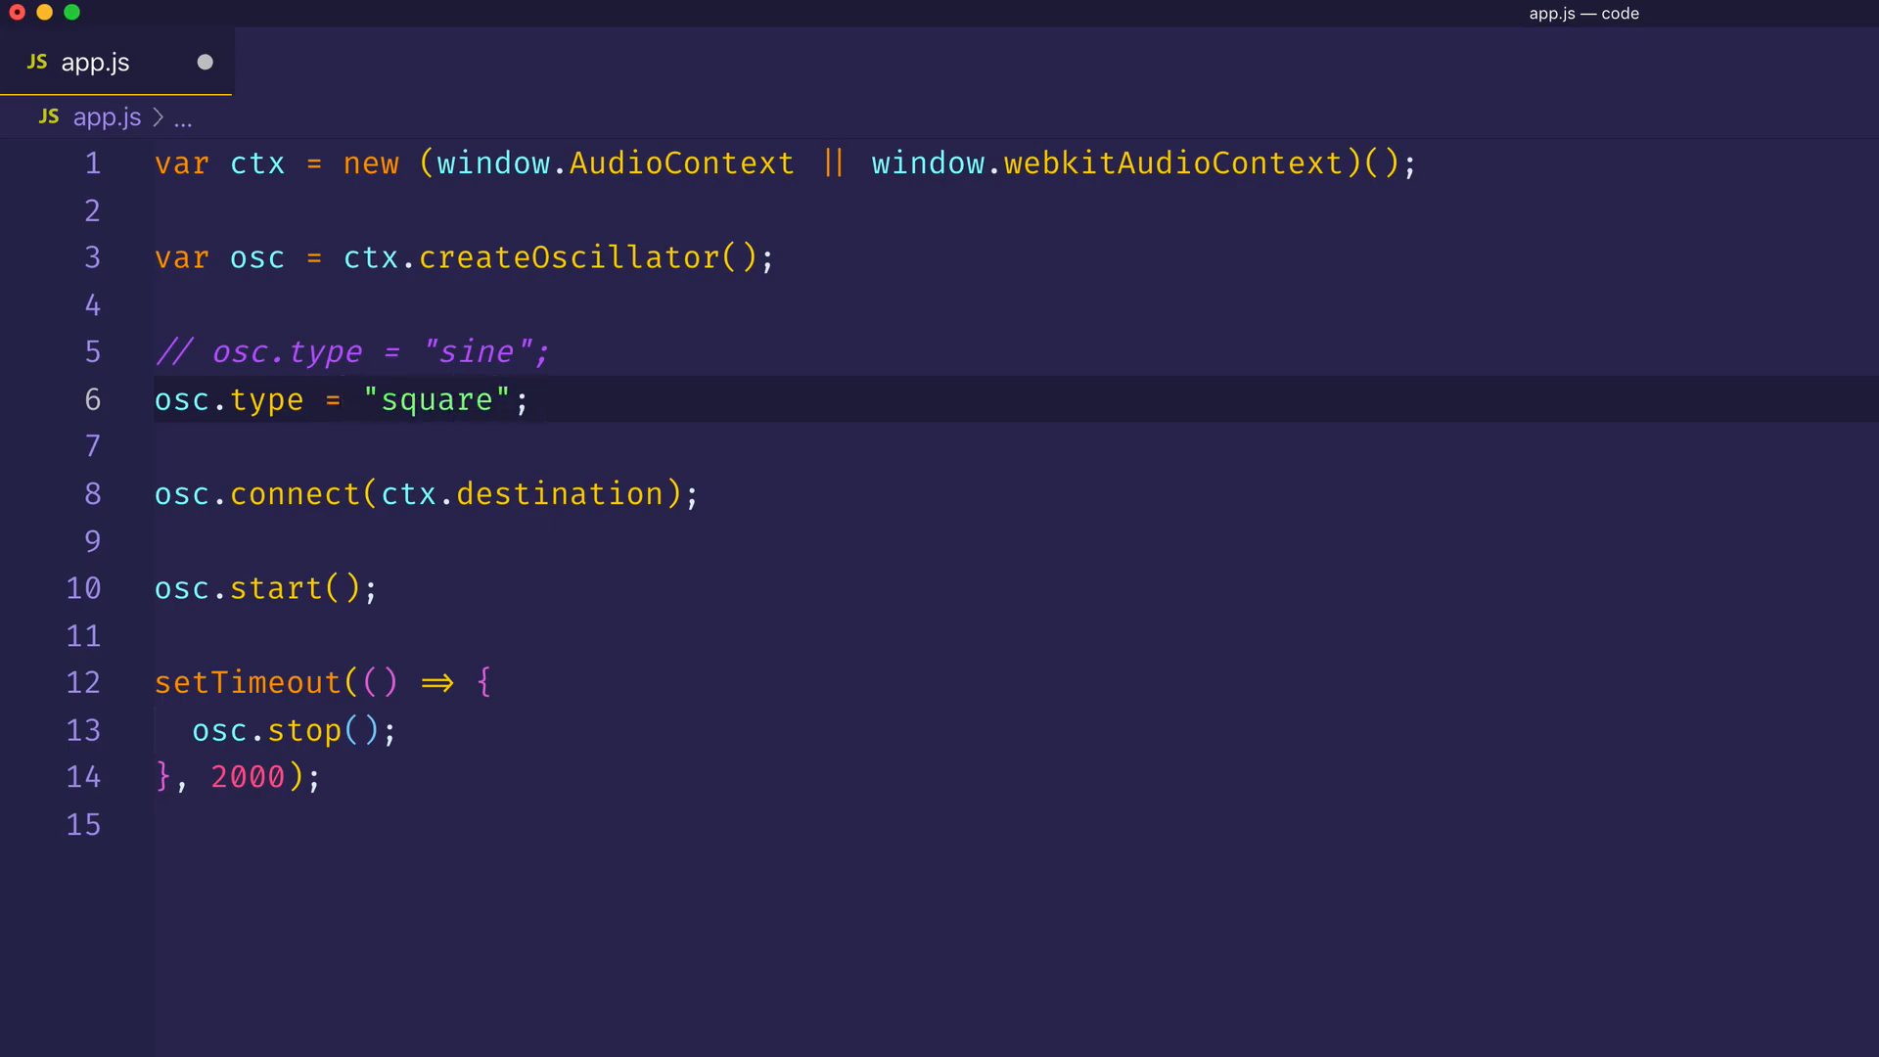
{"action": "left_click", "coordinate": [527, 400]}
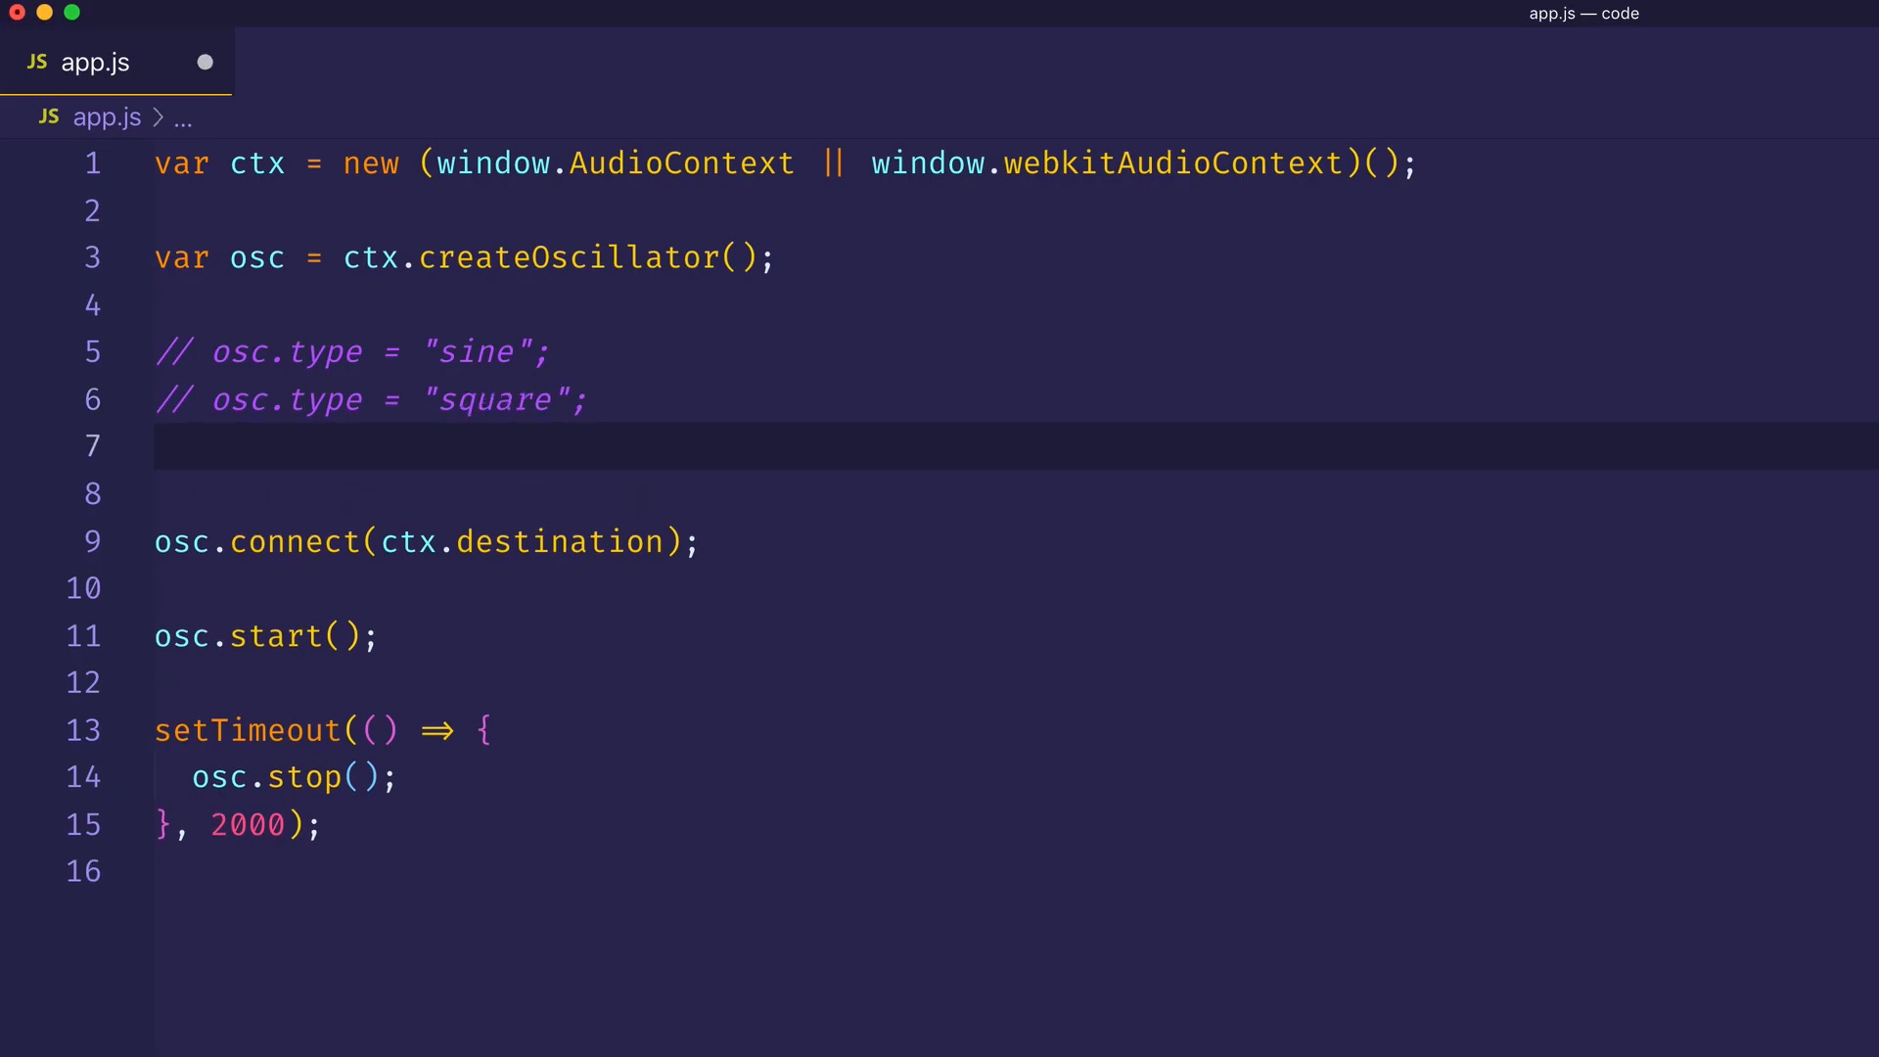
Write osc.type = "triangle"; under the square line and comment it out.
{"action": "type", "text": "osc.type ="}
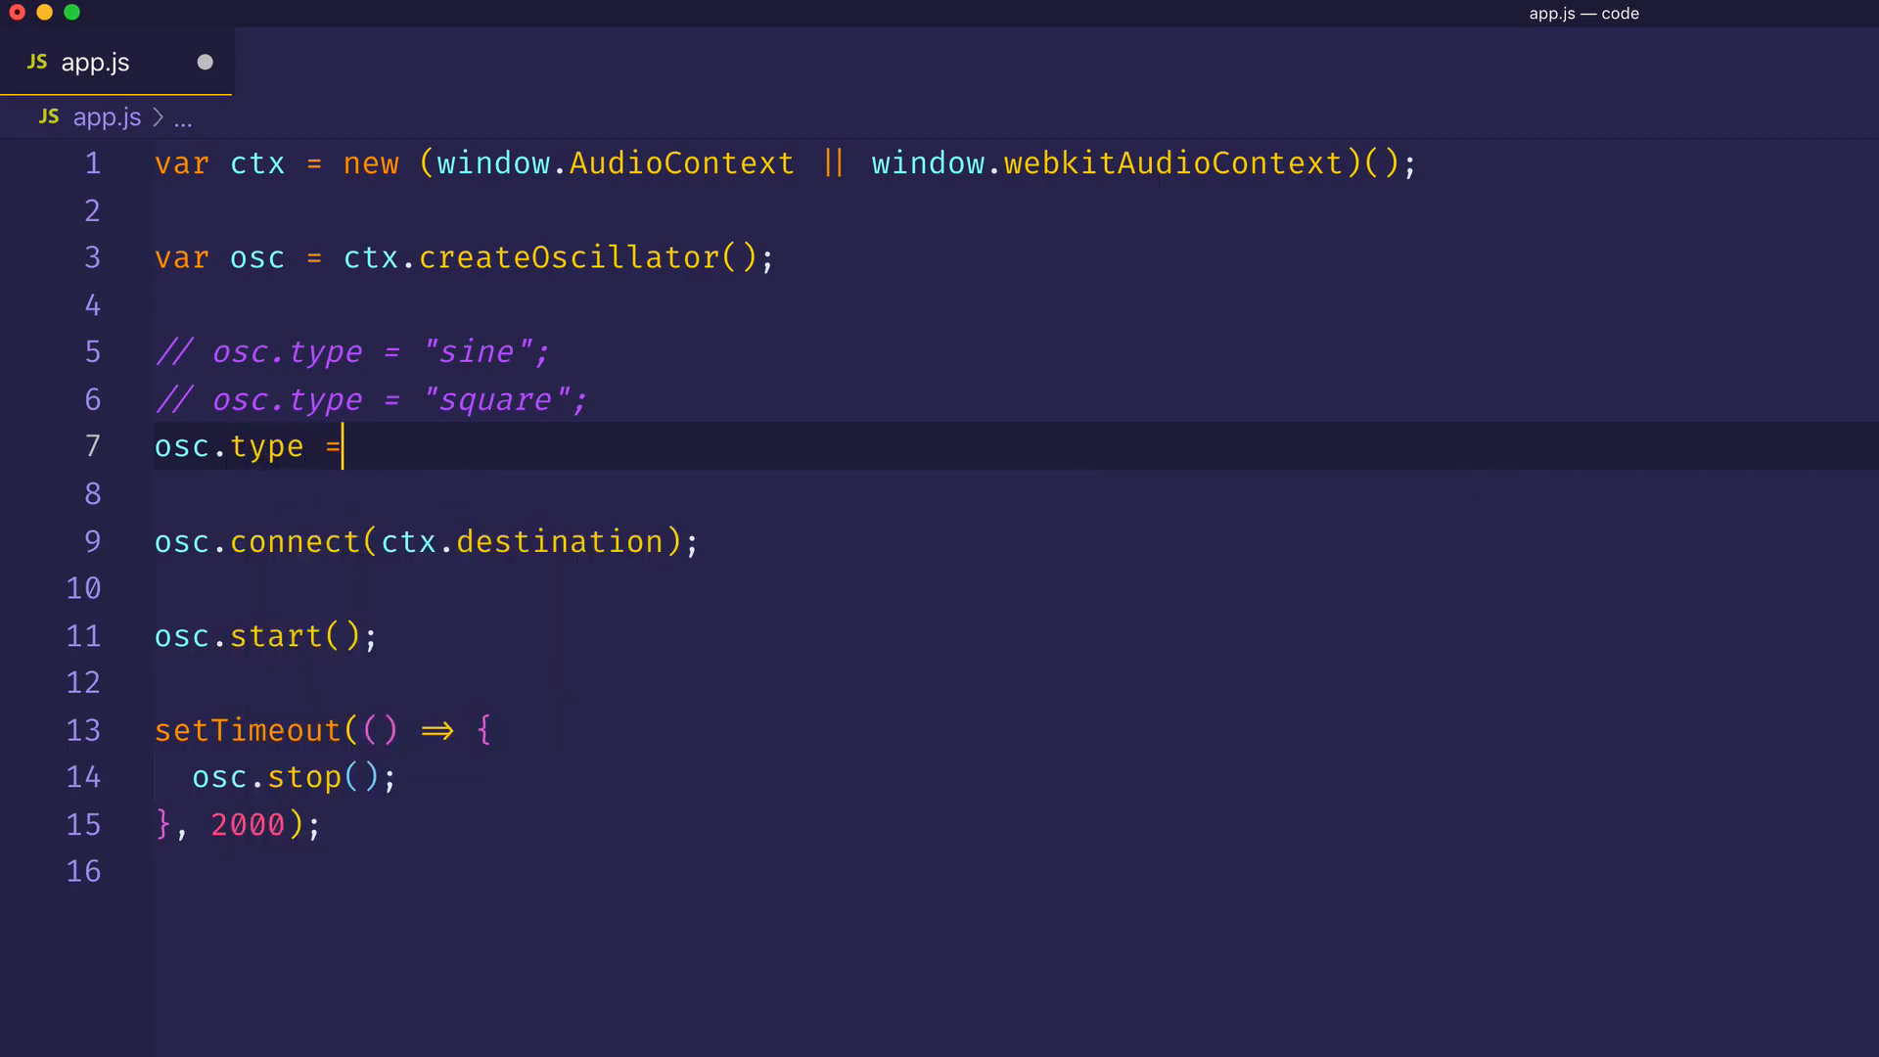
{"action": "type", "text": "\"triang\""}
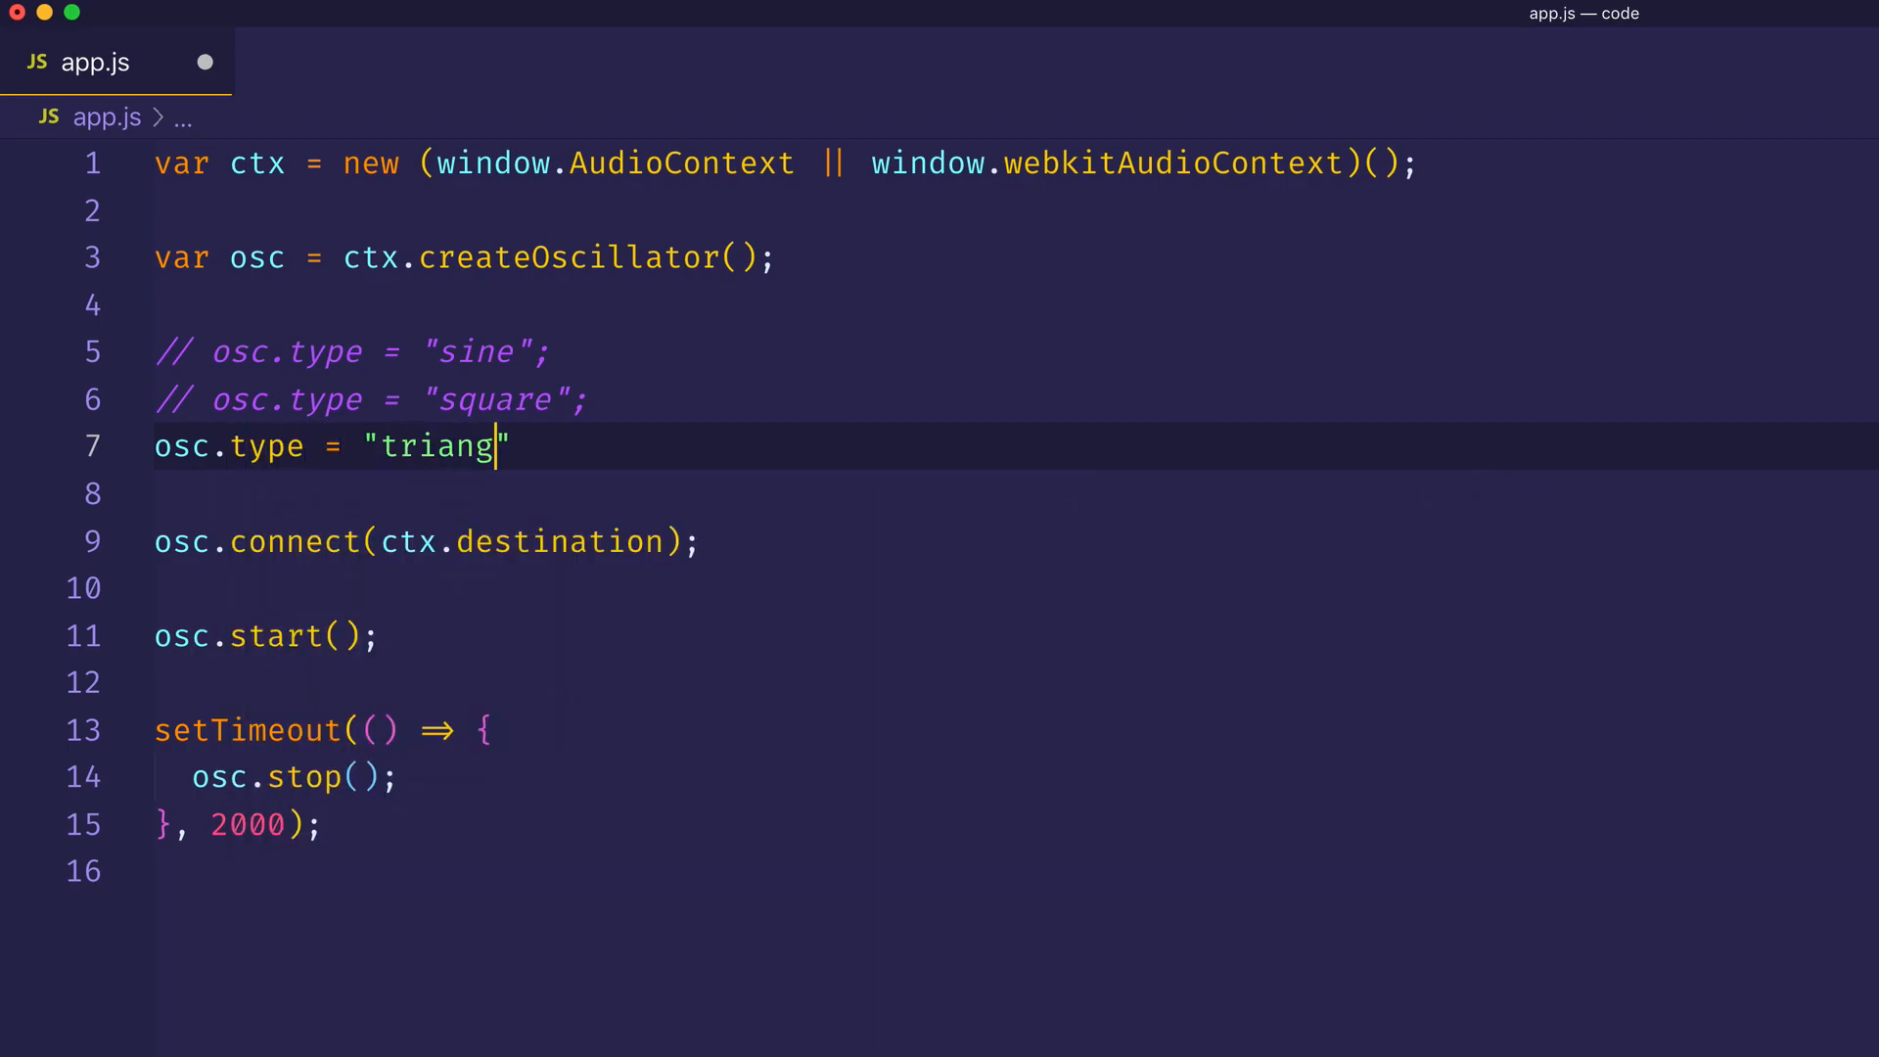
{"action": "type", "text": "le\";"}
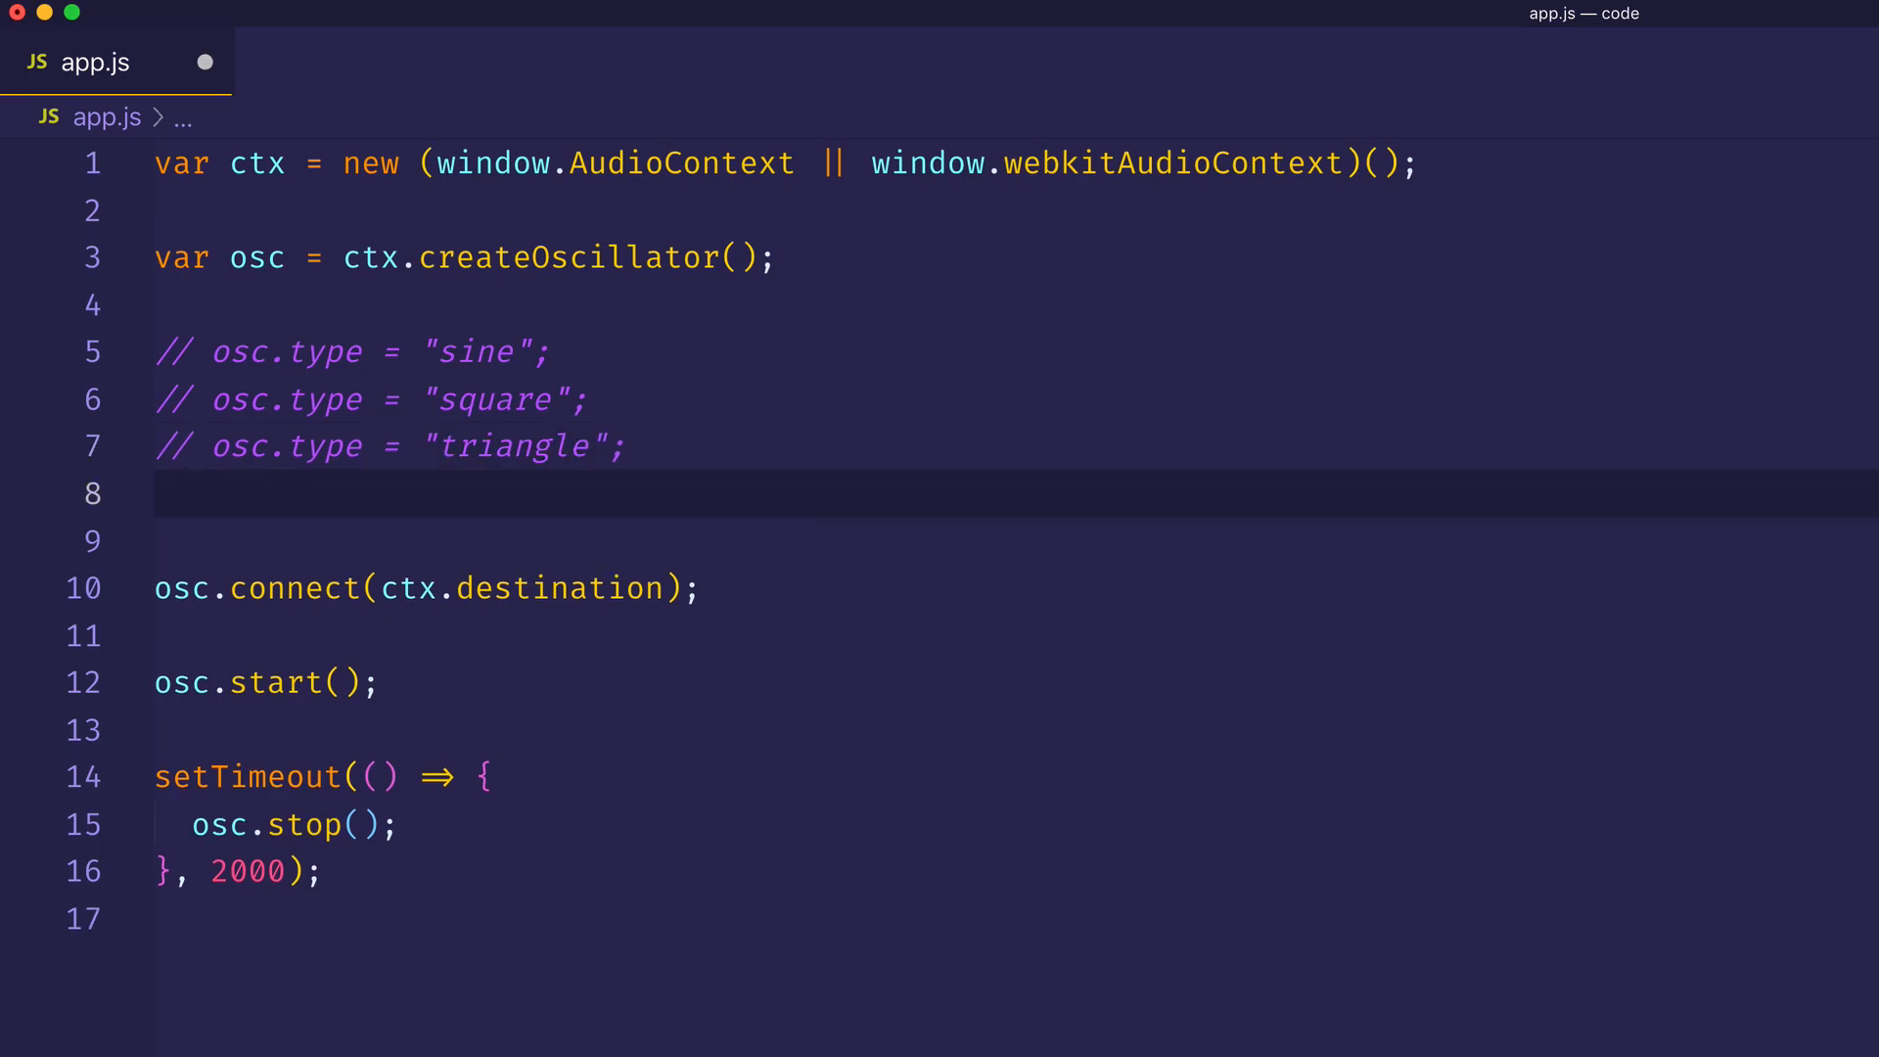
Write the active line osc.type = "sawtooth"; beneath the commented types and save app.js.
{"action": "type", "text": "osc.type ="}
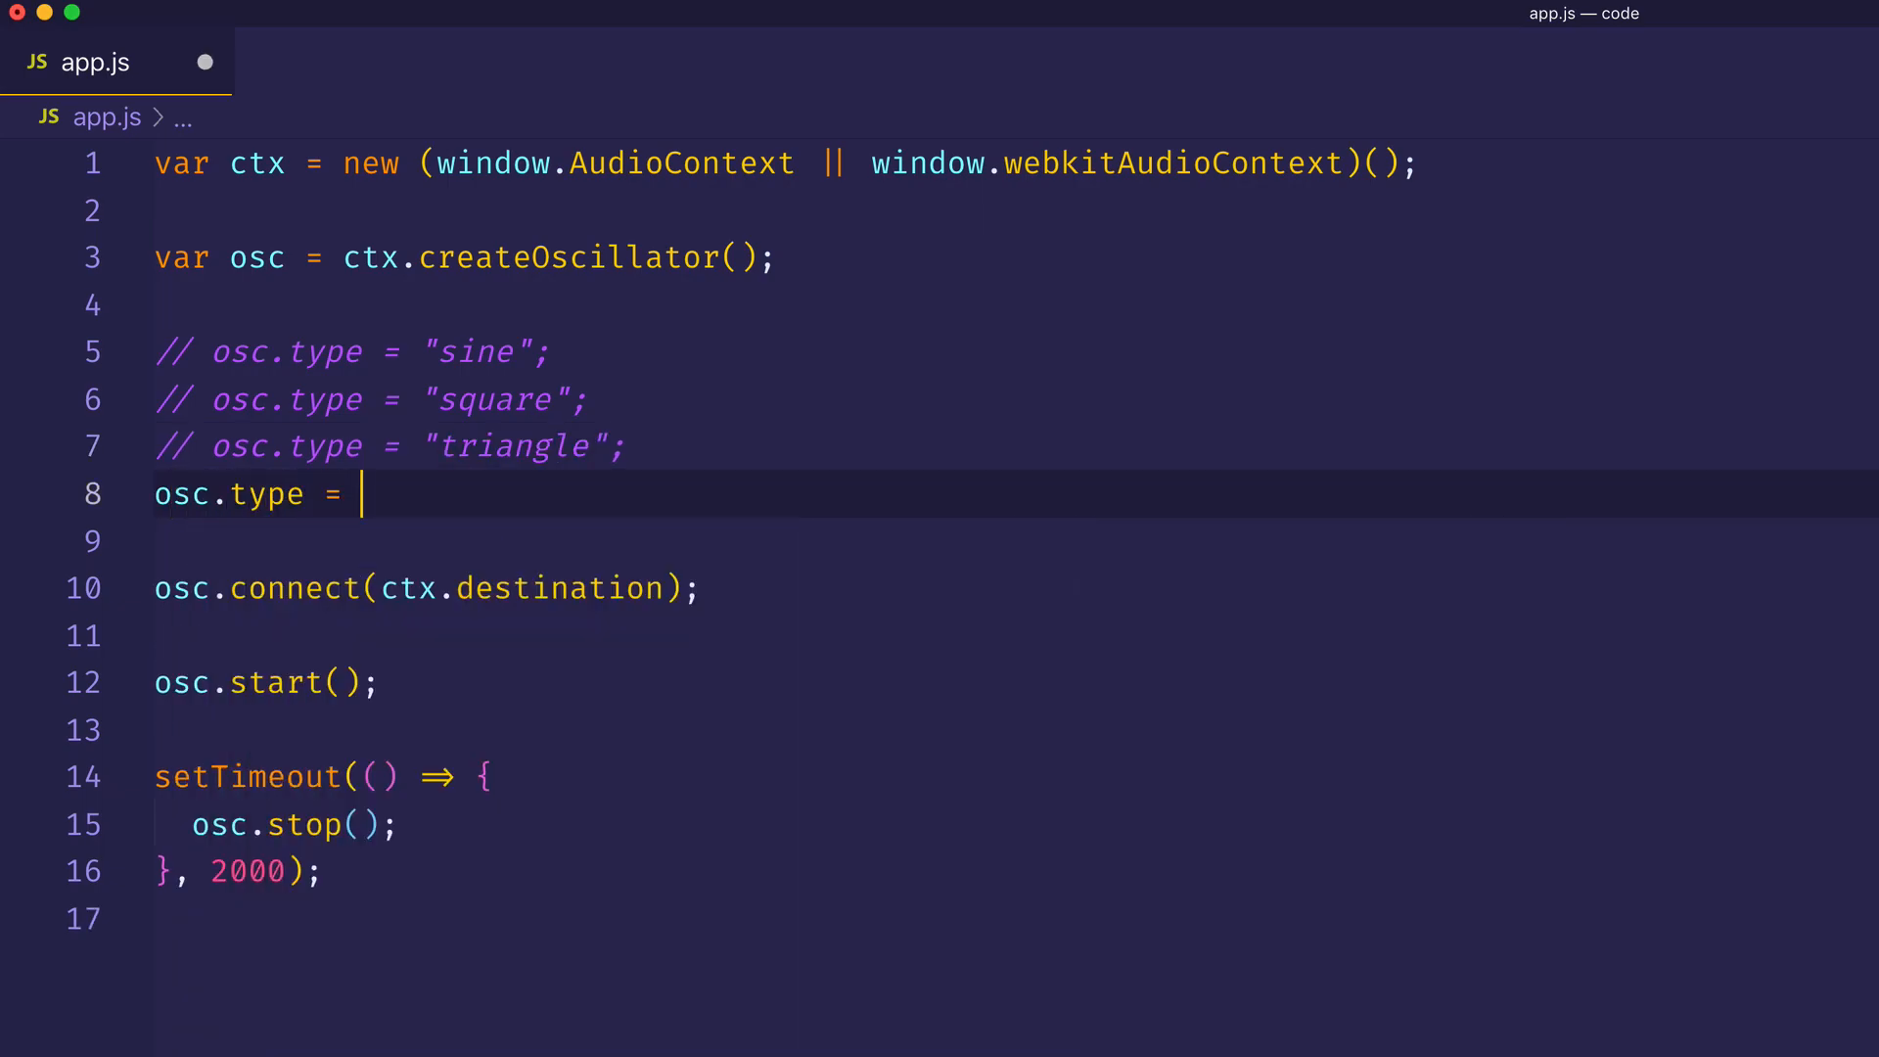
{"action": "type", "text": "\"sawtoo\""}
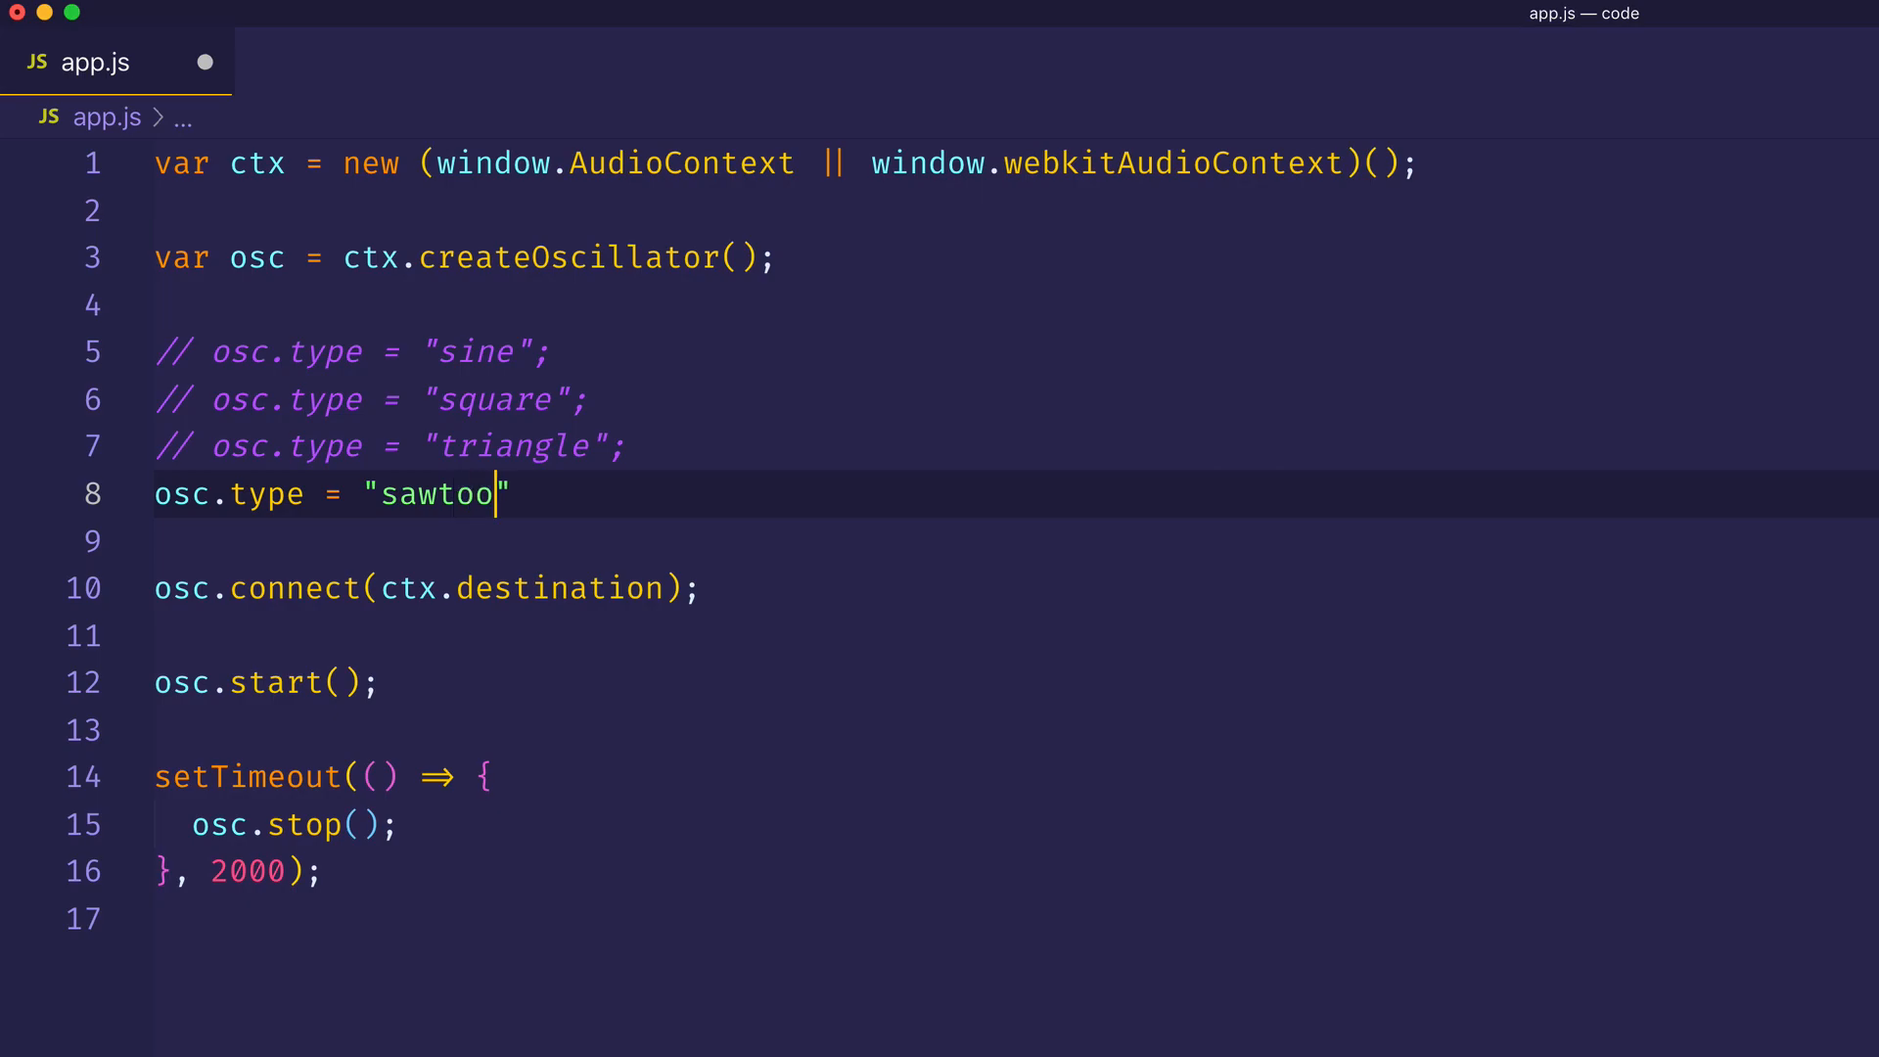
{"action": "type", "text": "th\";"}
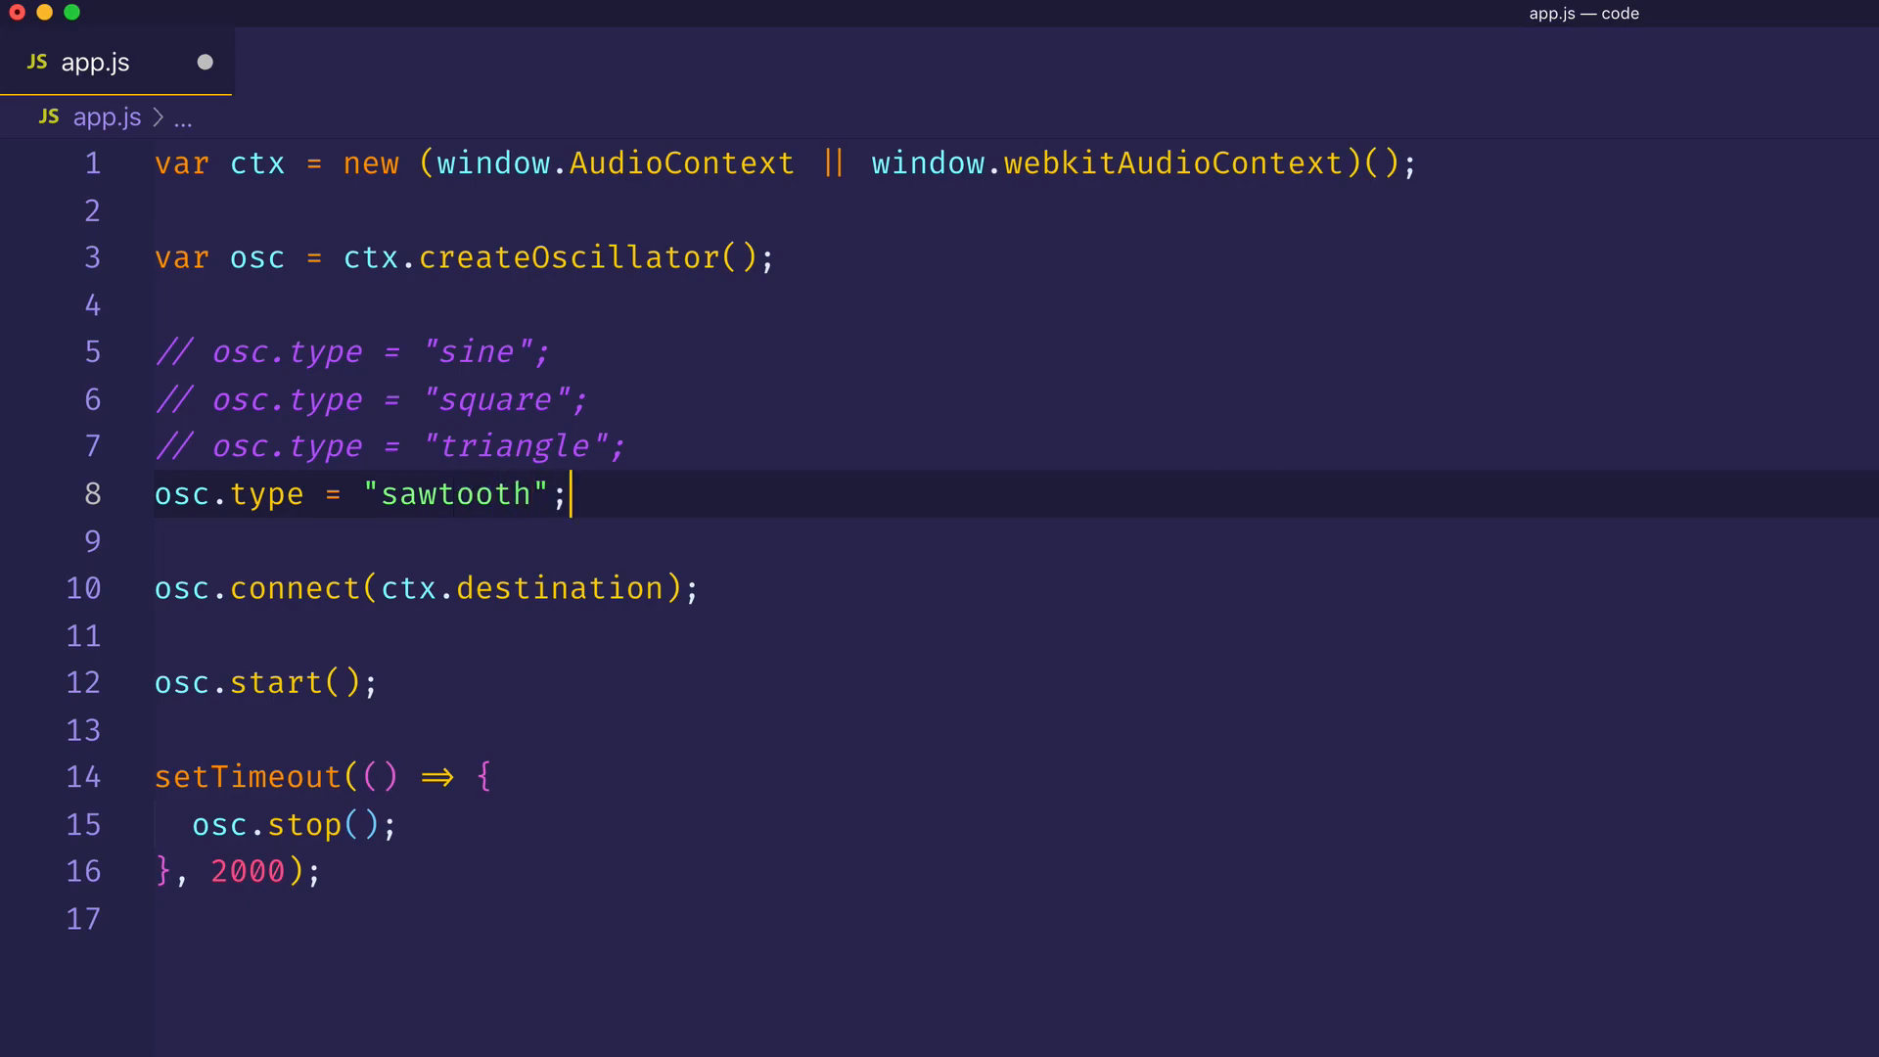
{"action": "mouse_move", "coordinate": [204, 61]}
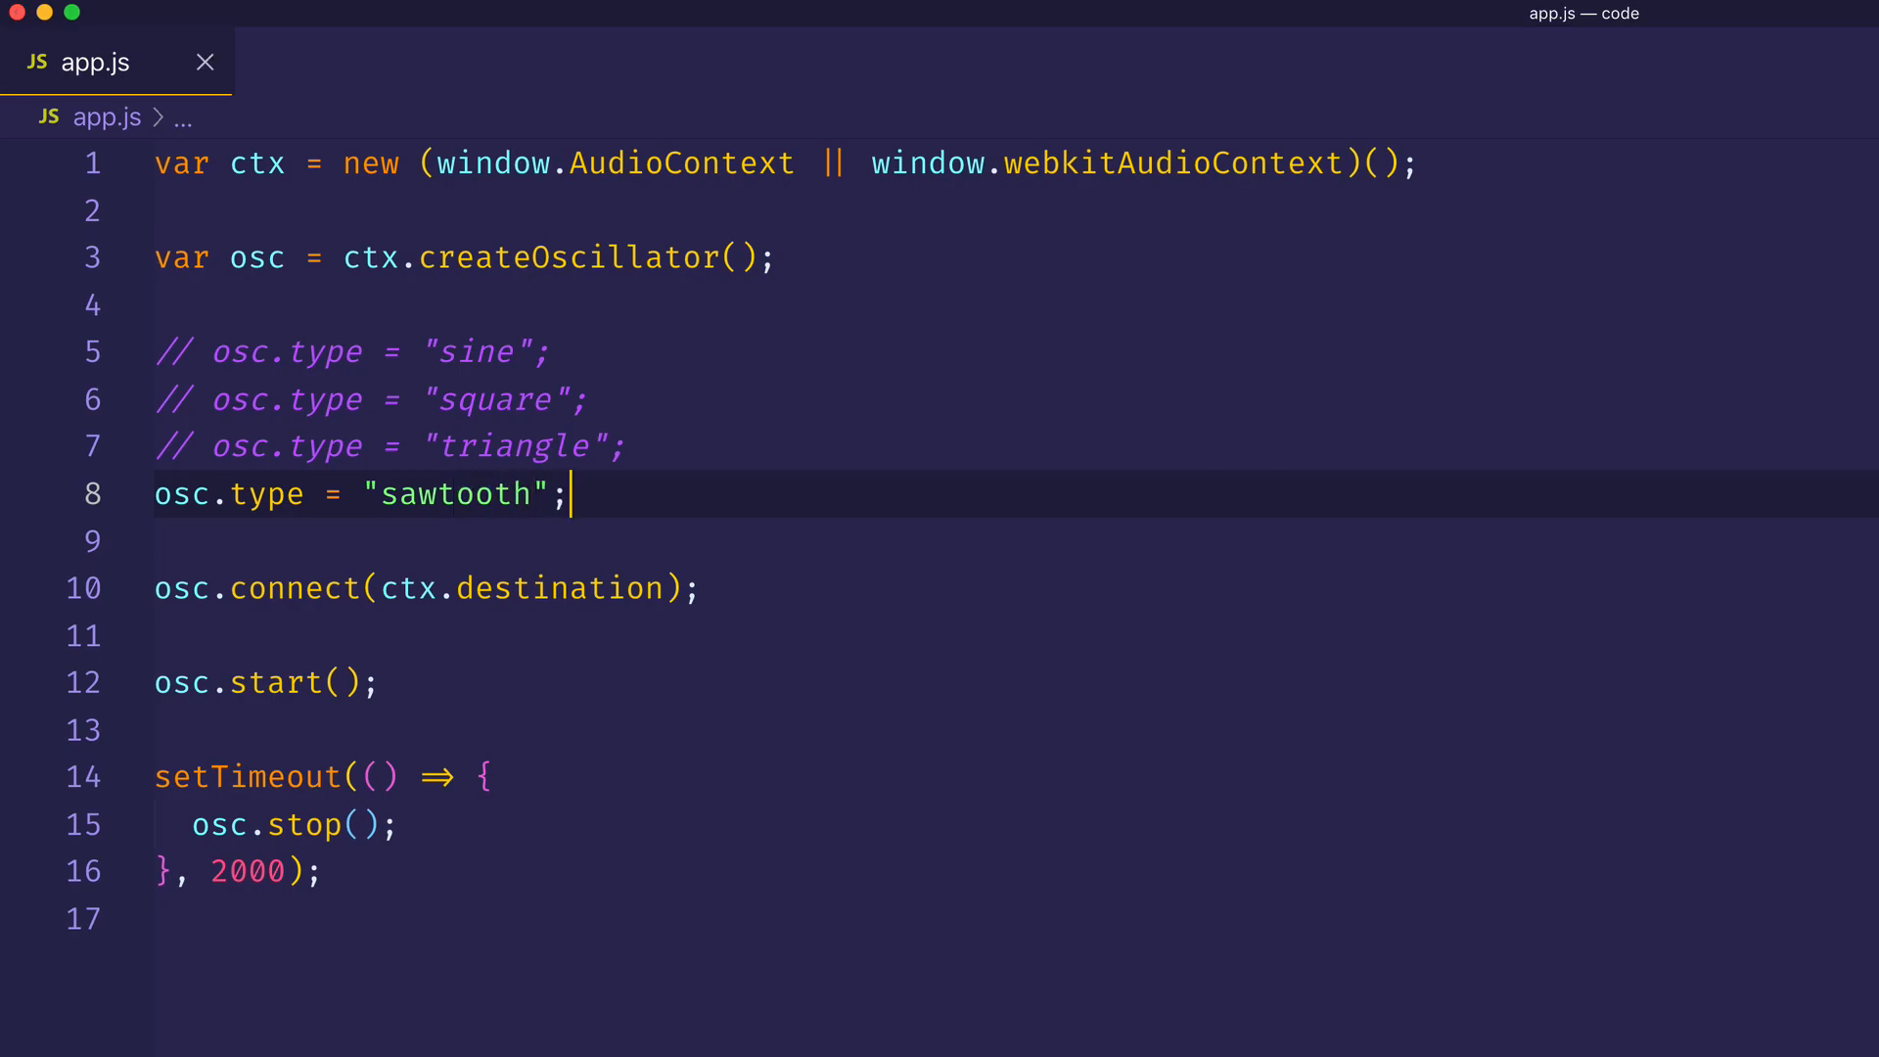